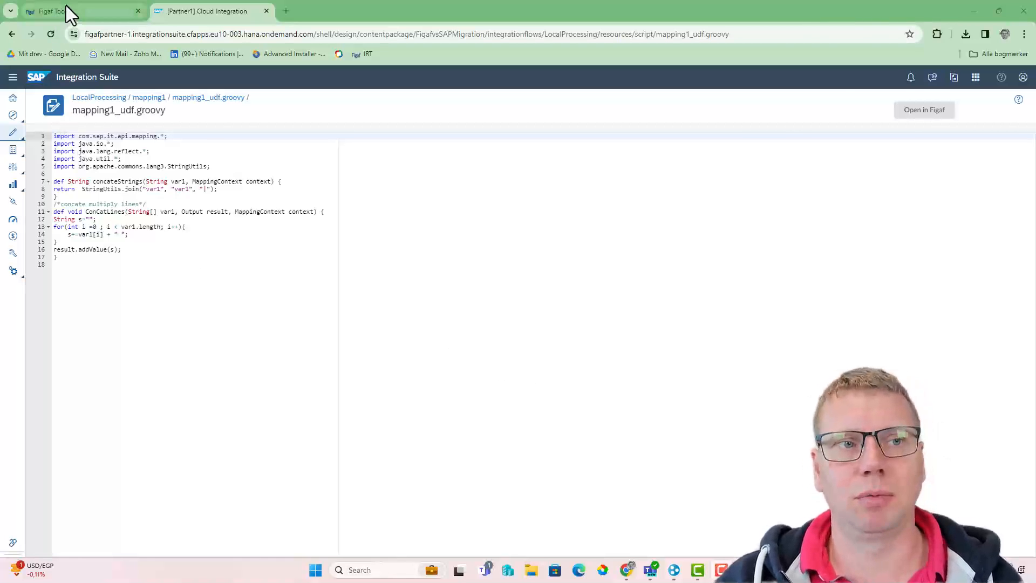
# Open mapping1_udf.groovy in Figaf and scroll through its concatenation functions.
pyautogui.click(70, 11)
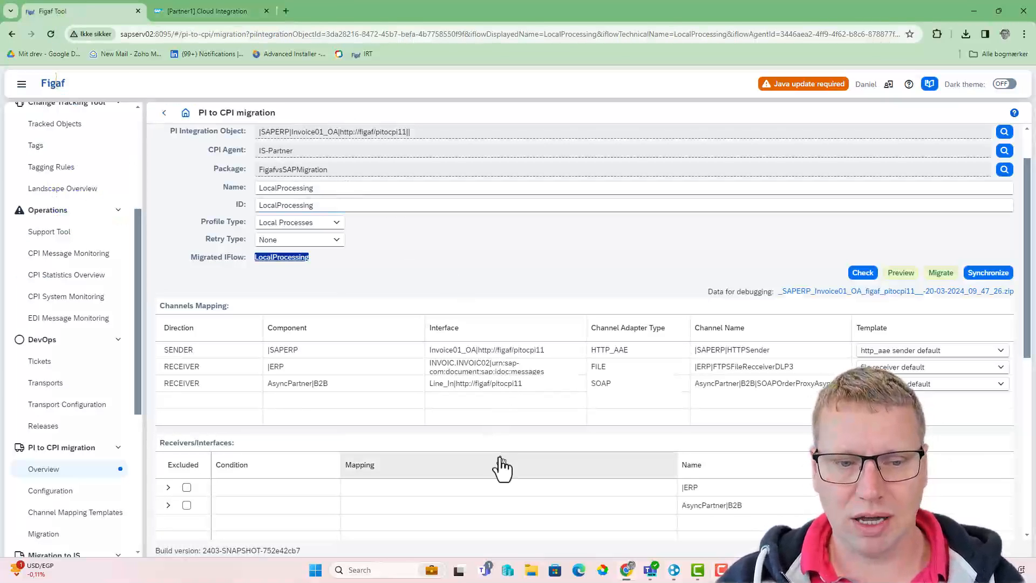
pyautogui.scroll(-3)
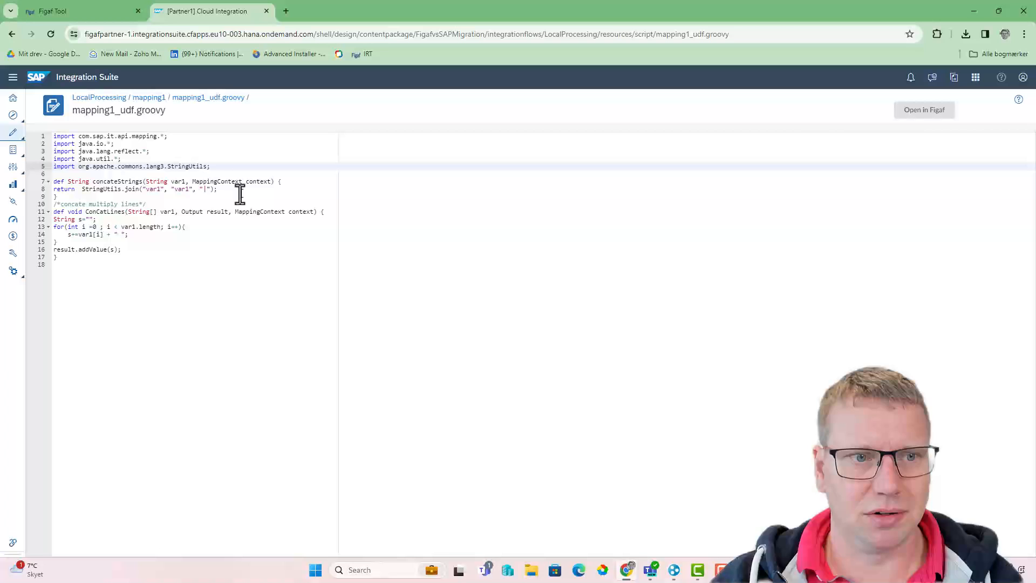
pyautogui.moveTo(297, 223)
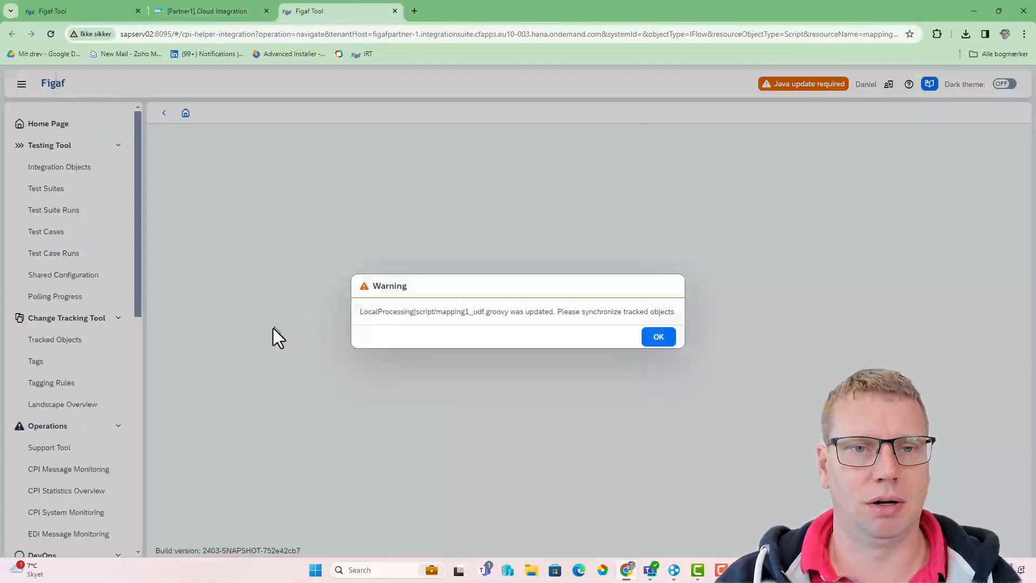
# Acknowledge the script-updated warning, then synchronize tracked objects until the results finish.
pyautogui.click(659, 336)
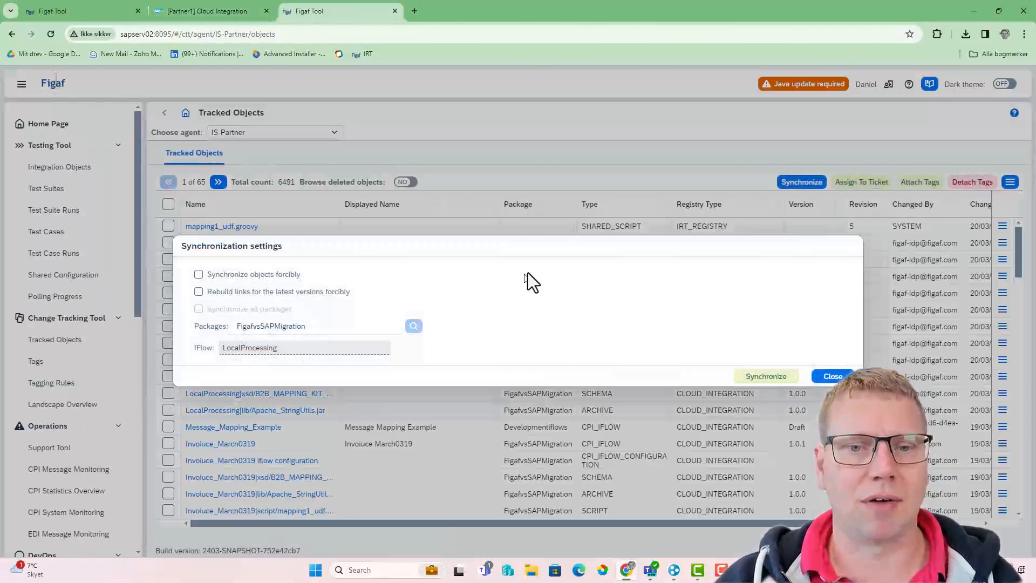
pyautogui.click(766, 376)
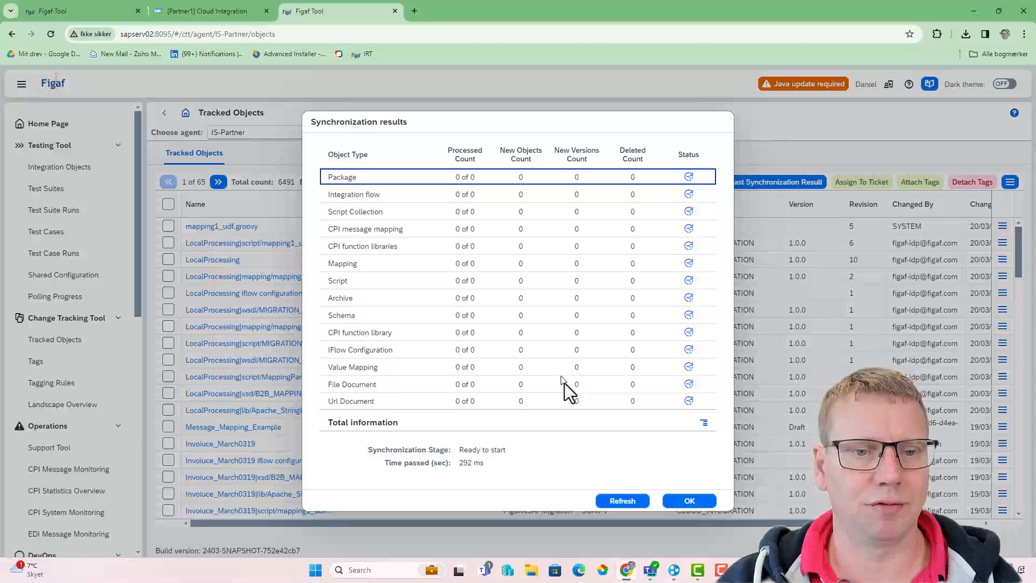
pyautogui.click(622, 501)
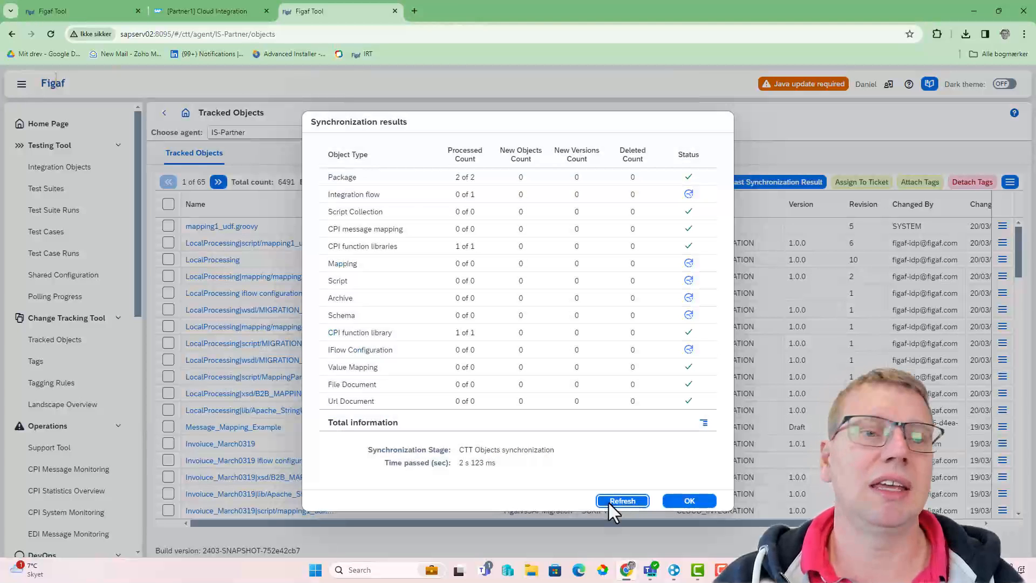
pyautogui.click(622, 500)
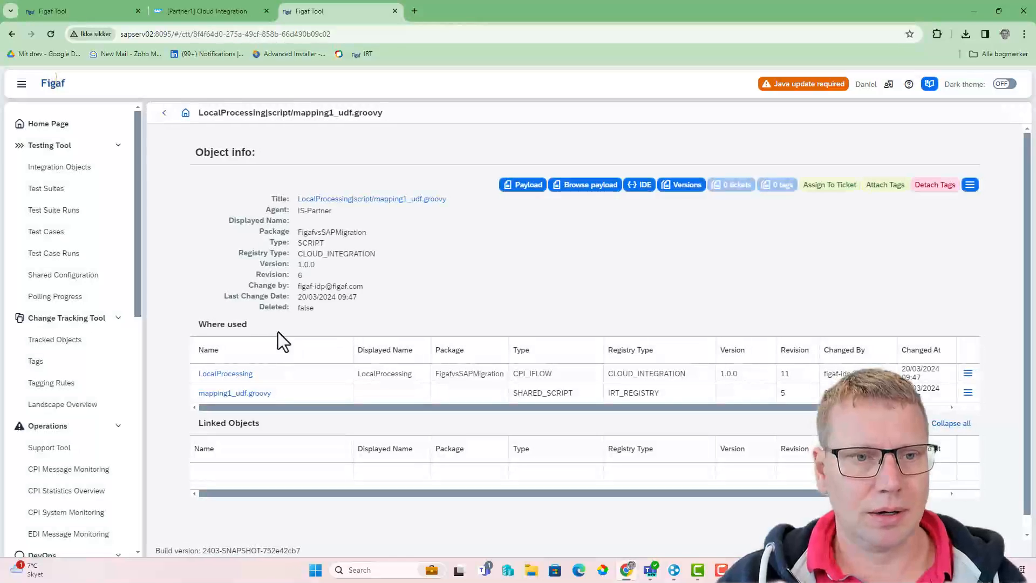
# Run concateStrings in the IDE with var1 = 2345 and save the run as a test case.
pyautogui.click(639, 185)
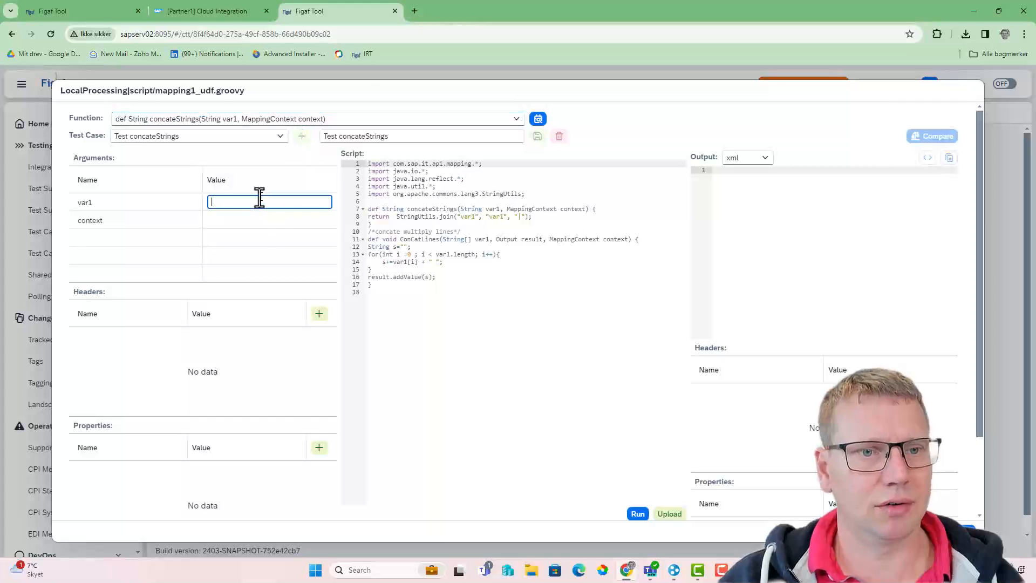
pyautogui.write('2345')
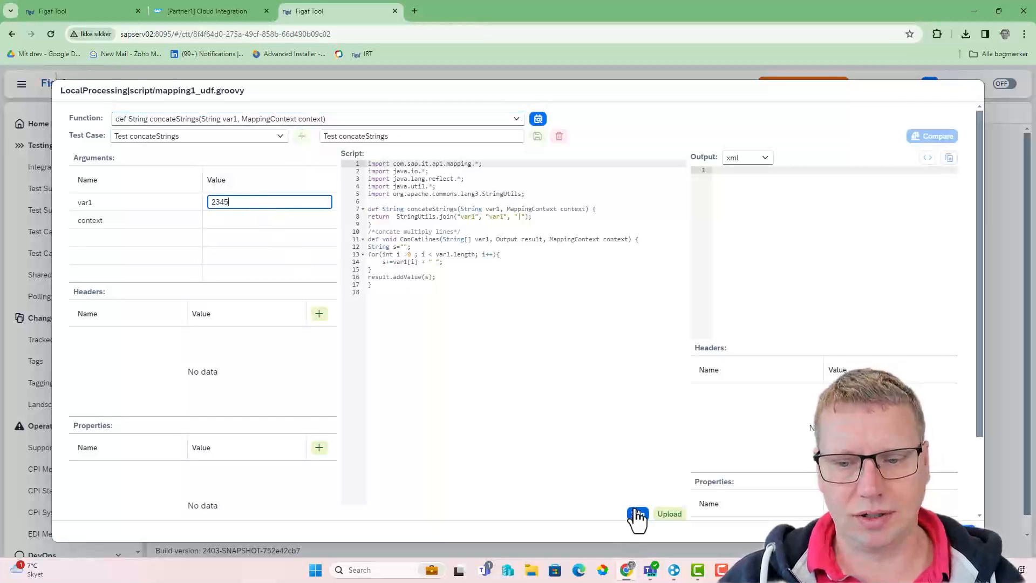
pyautogui.click(638, 514)
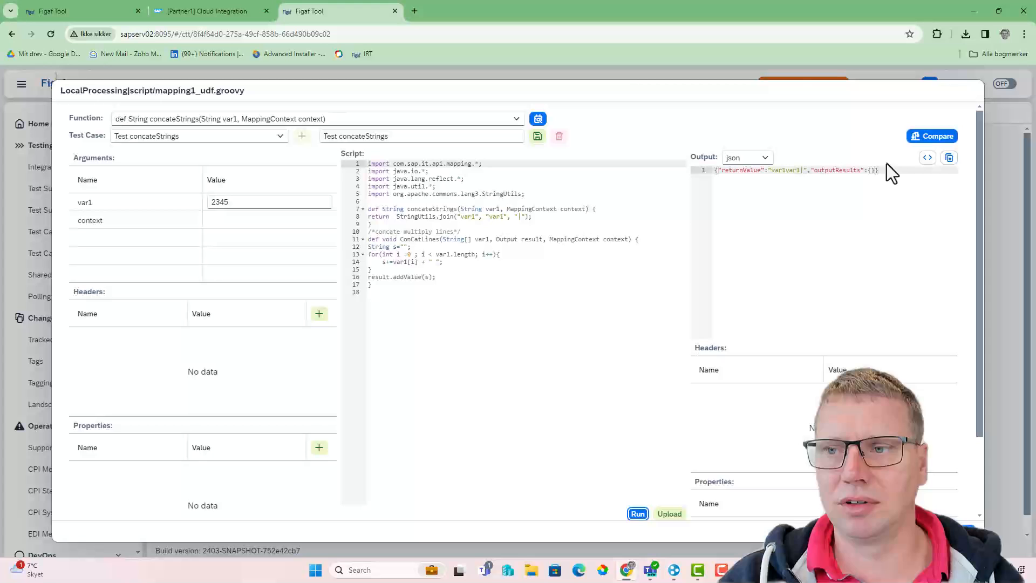
pyautogui.click(537, 136)
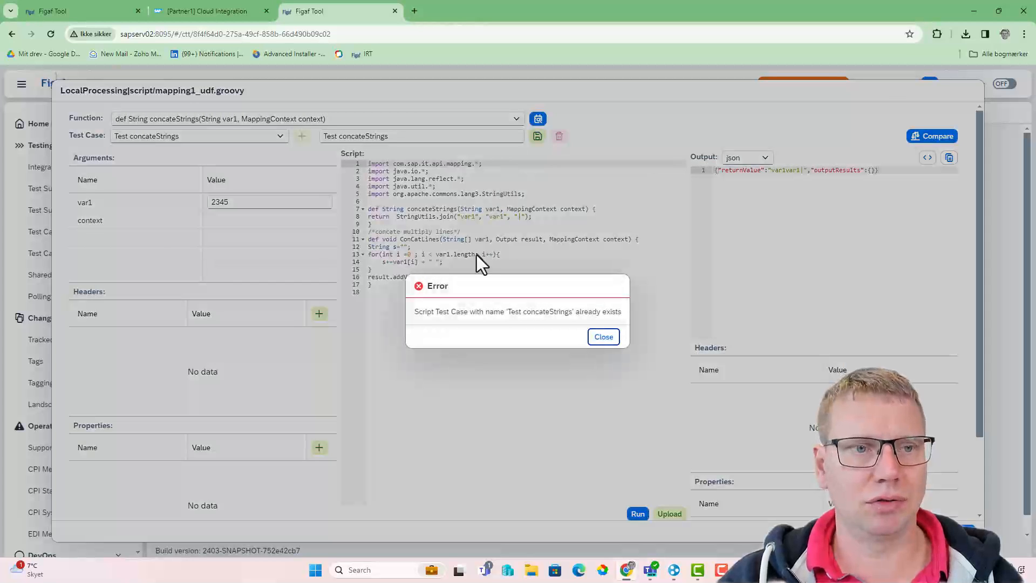
pyautogui.click(604, 336)
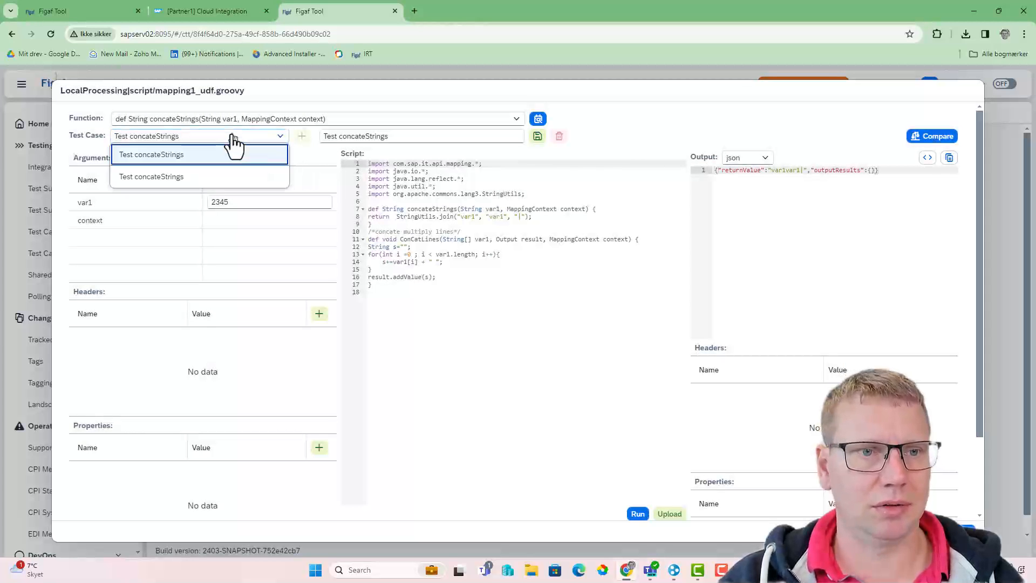
# Name the test 'Test concateStrings 33' and edit the join so output reads 'var1 var1|'.
pyautogui.click(415, 136)
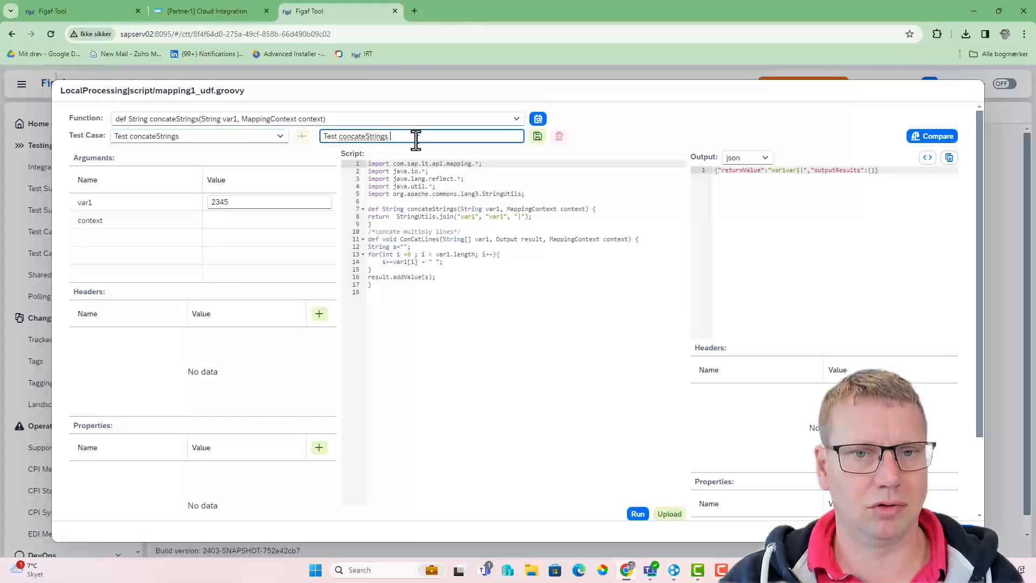
pyautogui.write('33')
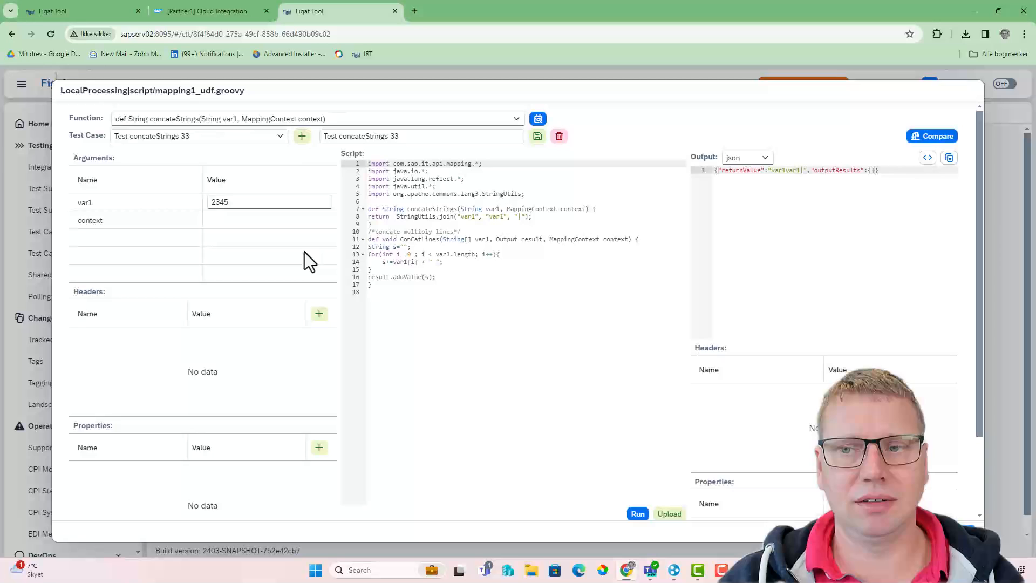
pyautogui.click(270, 202)
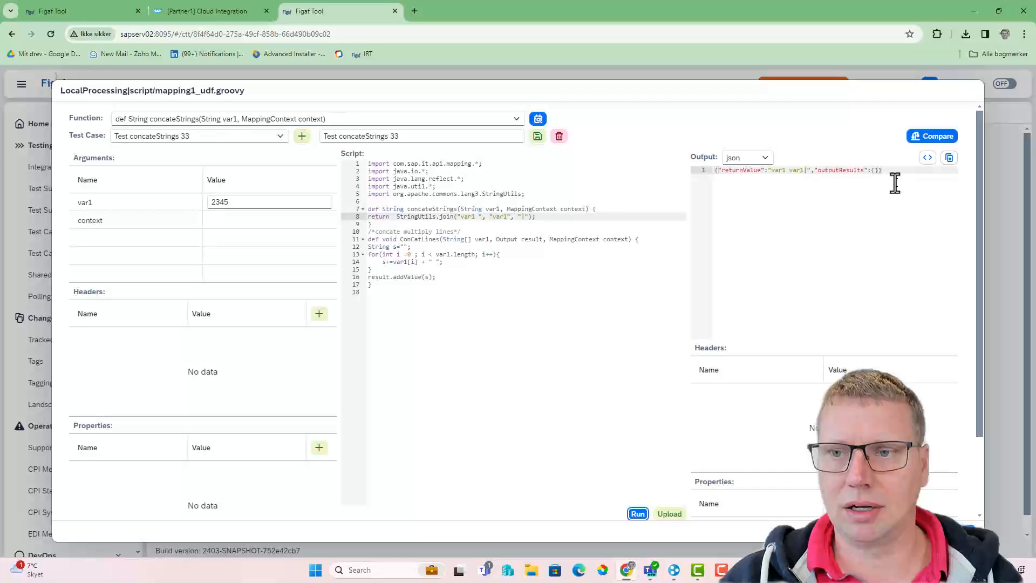
pyautogui.click(933, 135)
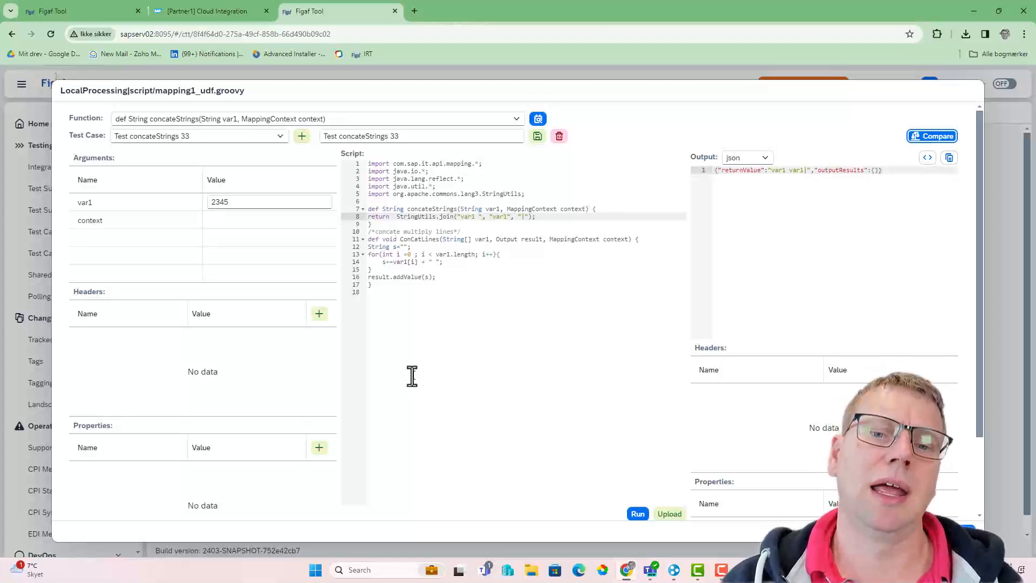
pyautogui.moveTo(350, 301)
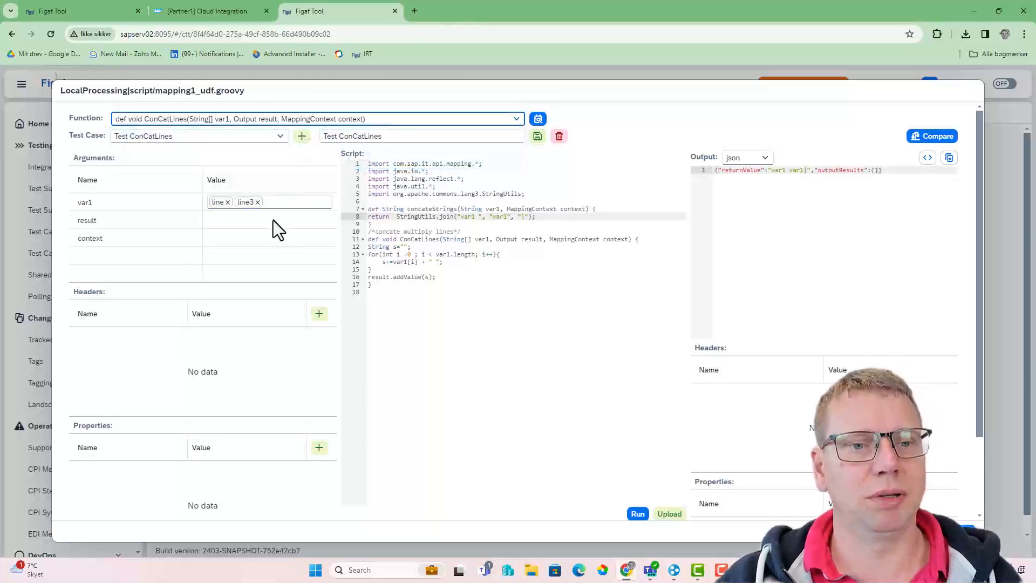
# Test ConCatLines with line and line3, add result.addContextChange(), rerun, and save as 'Test ConCatLines new'.
pyautogui.click(638, 514)
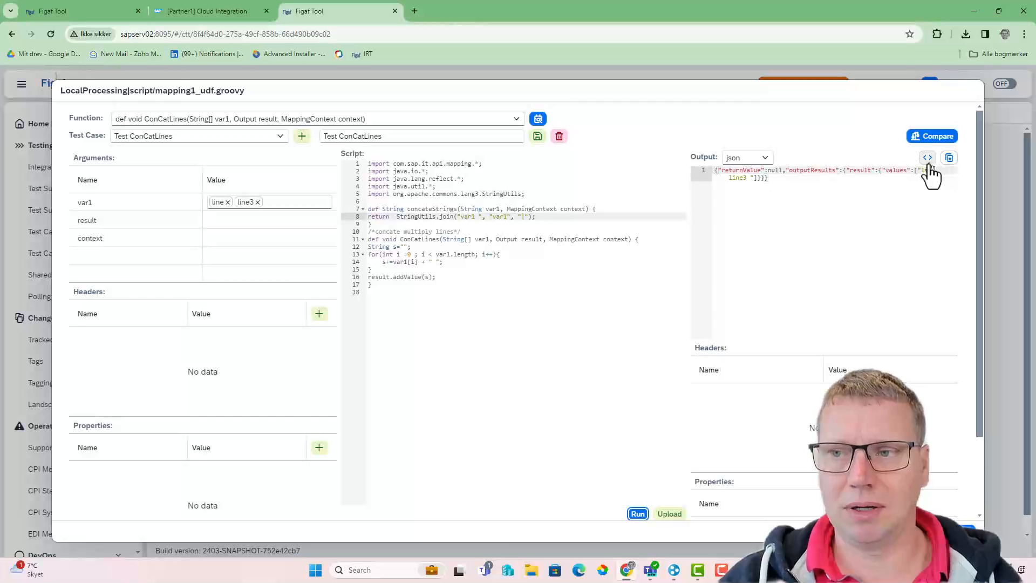
pyautogui.click(927, 157)
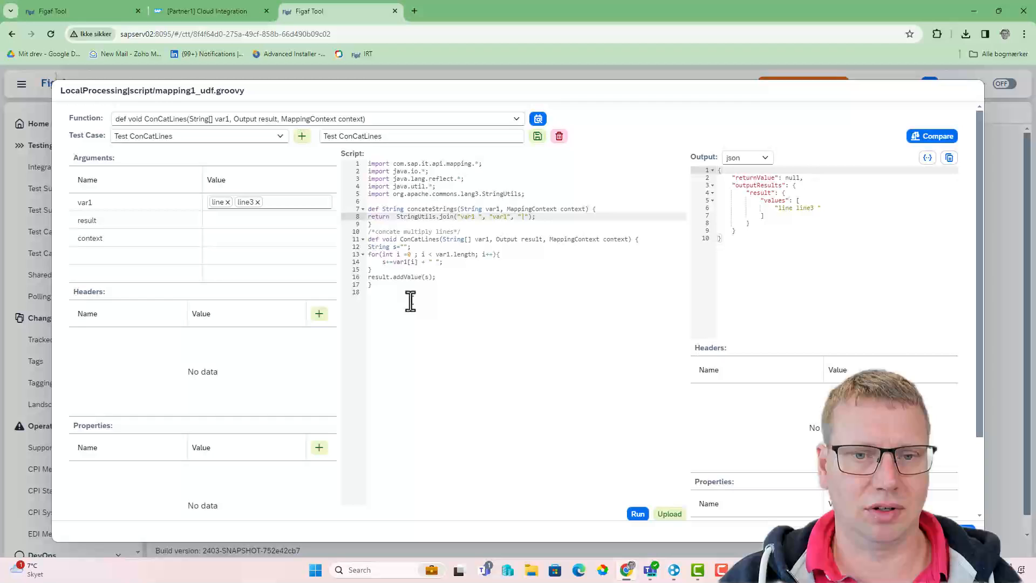
pyautogui.write('resukl')
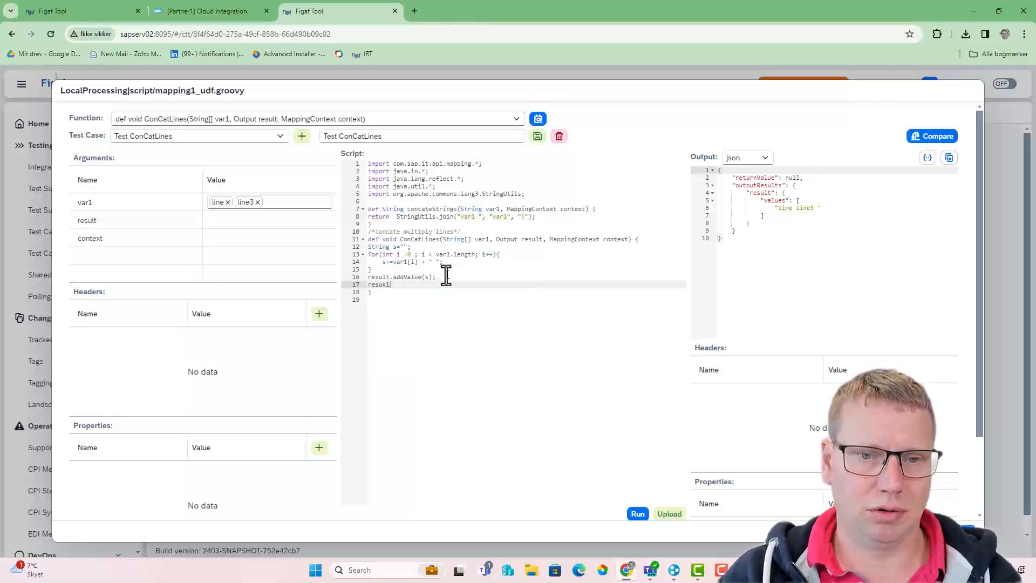
pyautogui.write('result.addCV')
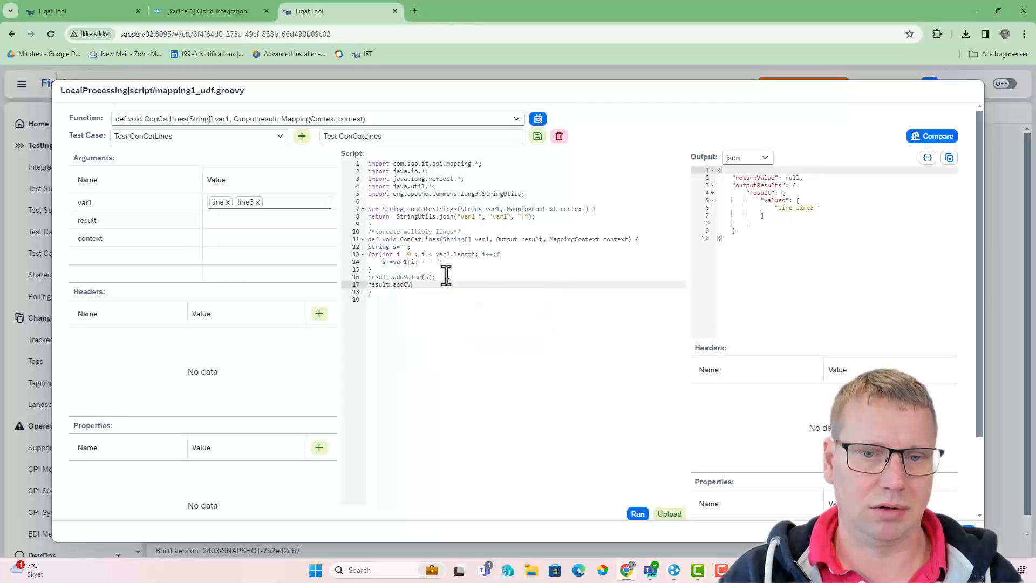
pyautogui.write('ontextChange();')
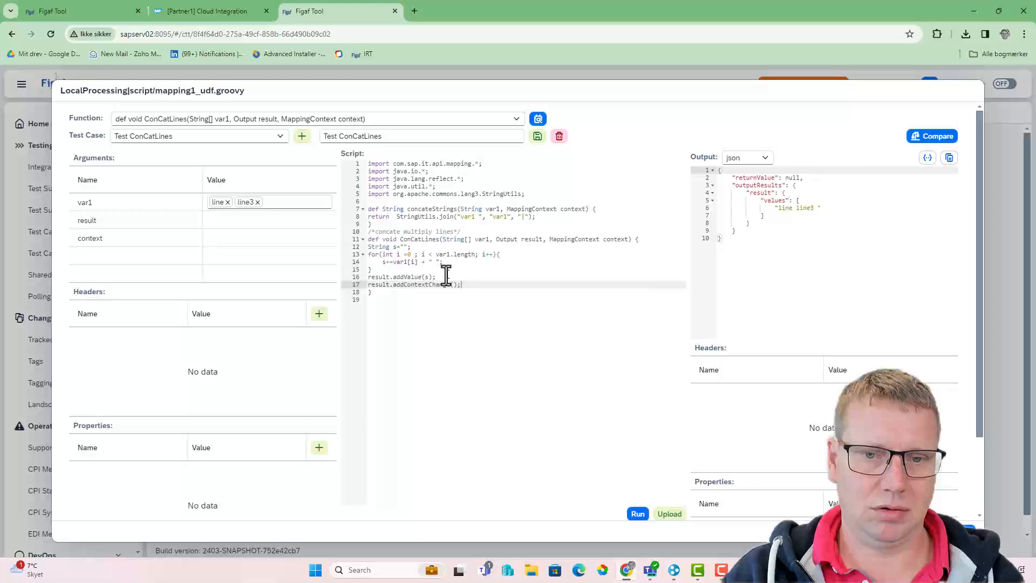
pyautogui.click(637, 514)
pyautogui.write(' ne')
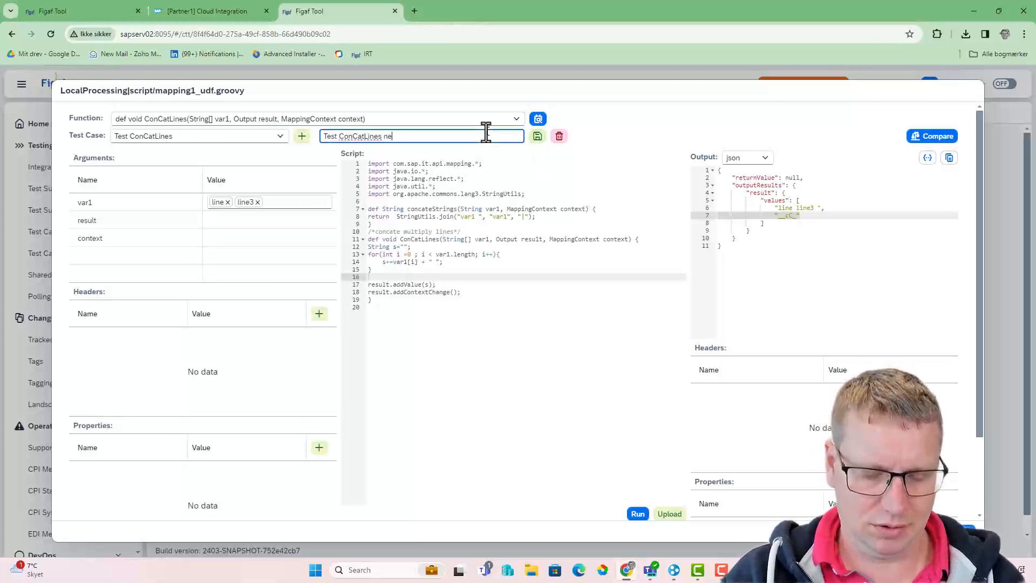
pyautogui.click(537, 135)
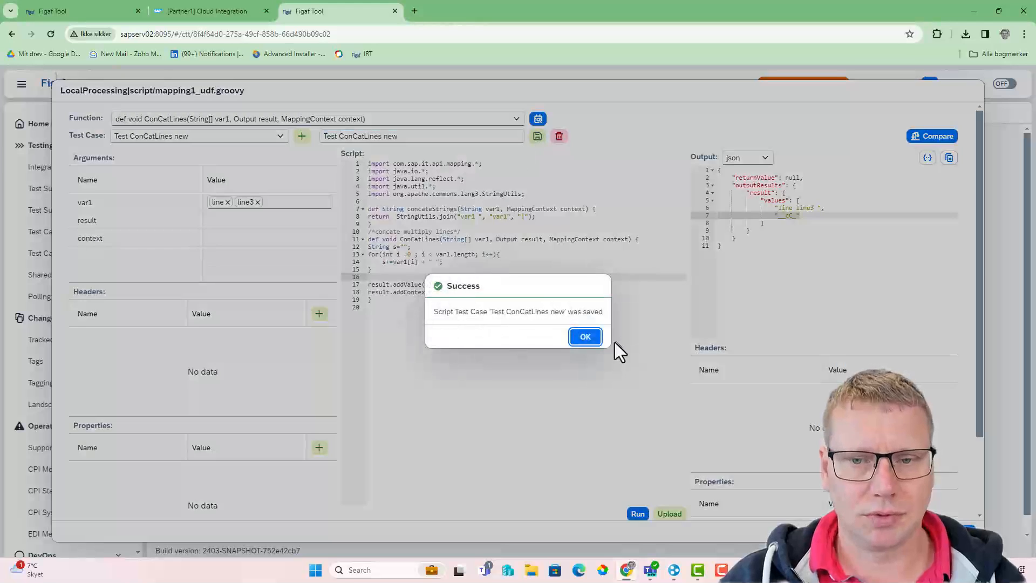
# Change ConCatLines to var1.join(' ') + " " without the context change, returning 'line line3 '.
pyautogui.click(585, 337)
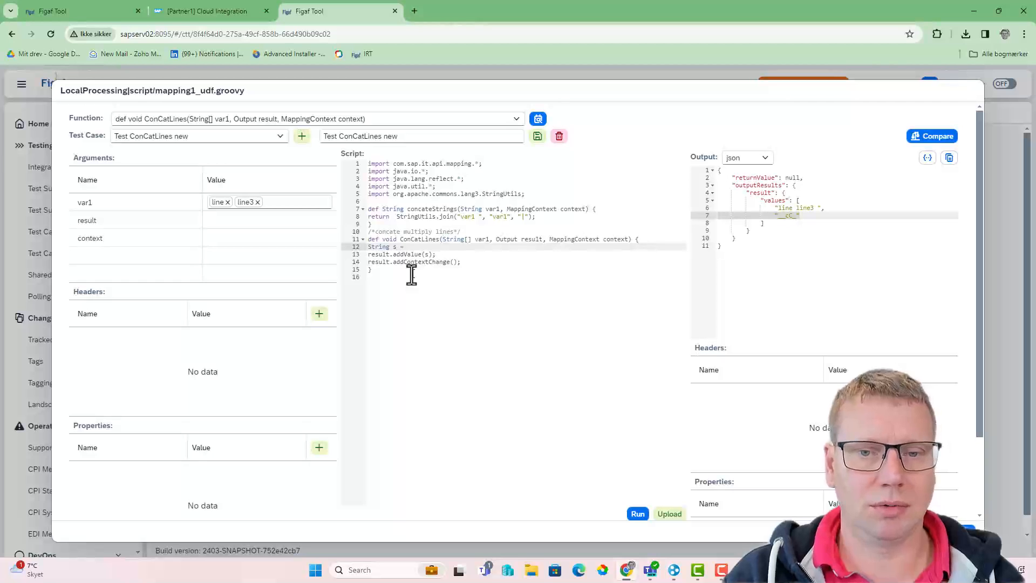
pyautogui.write('var1.')
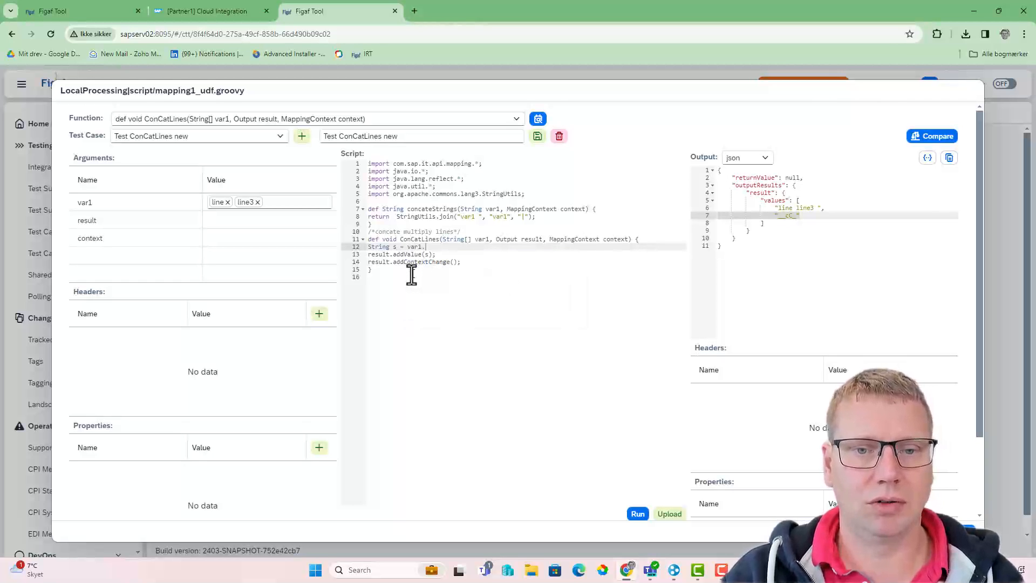
pyautogui.write('join()')
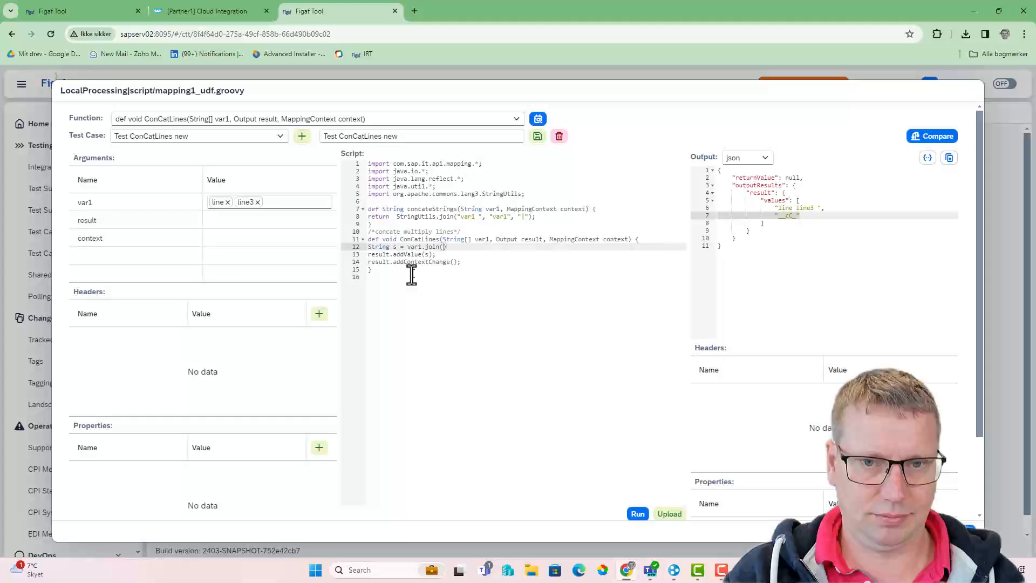
pyautogui.write("' '")
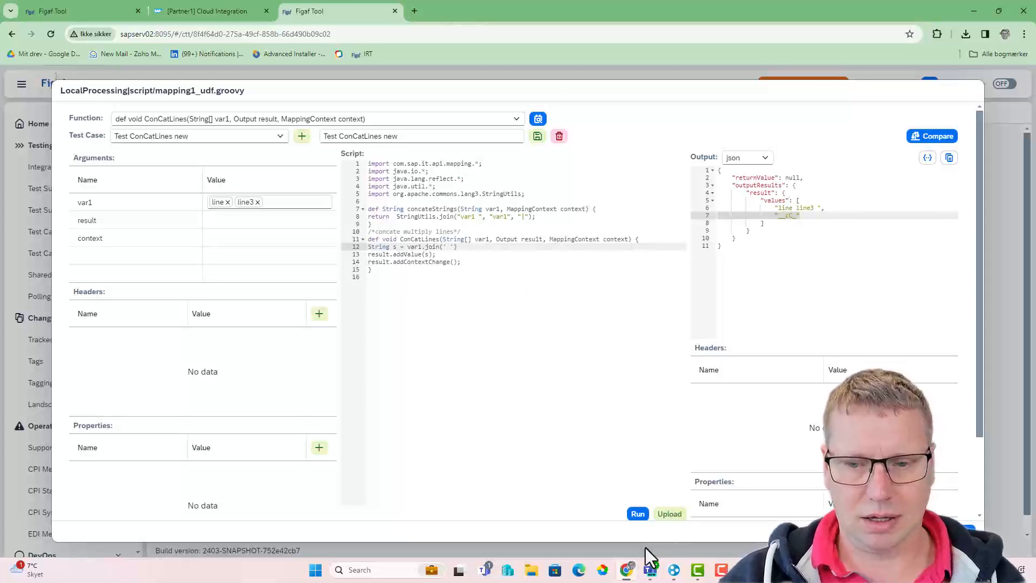
pyautogui.click(928, 158)
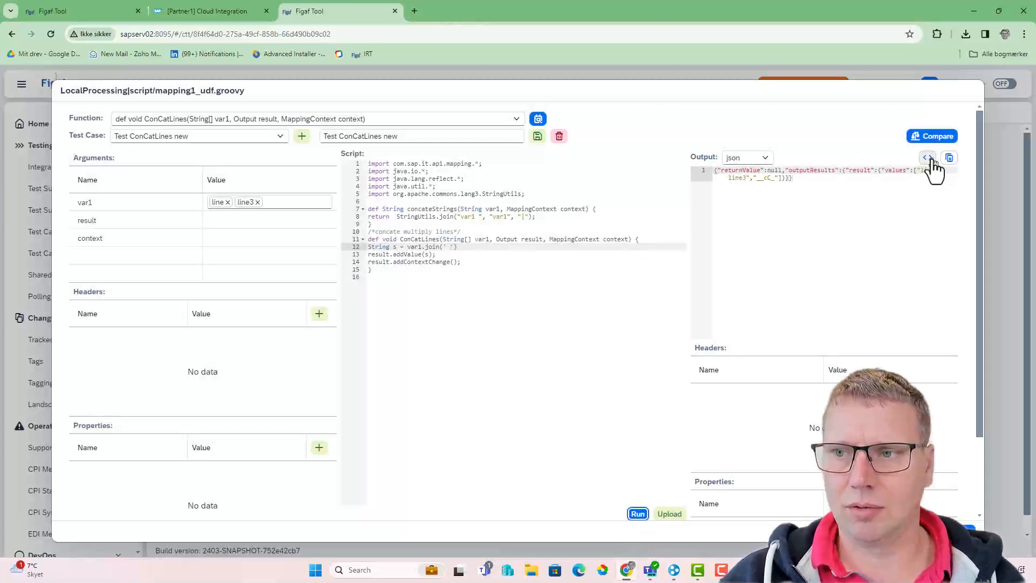
pyautogui.click(927, 158)
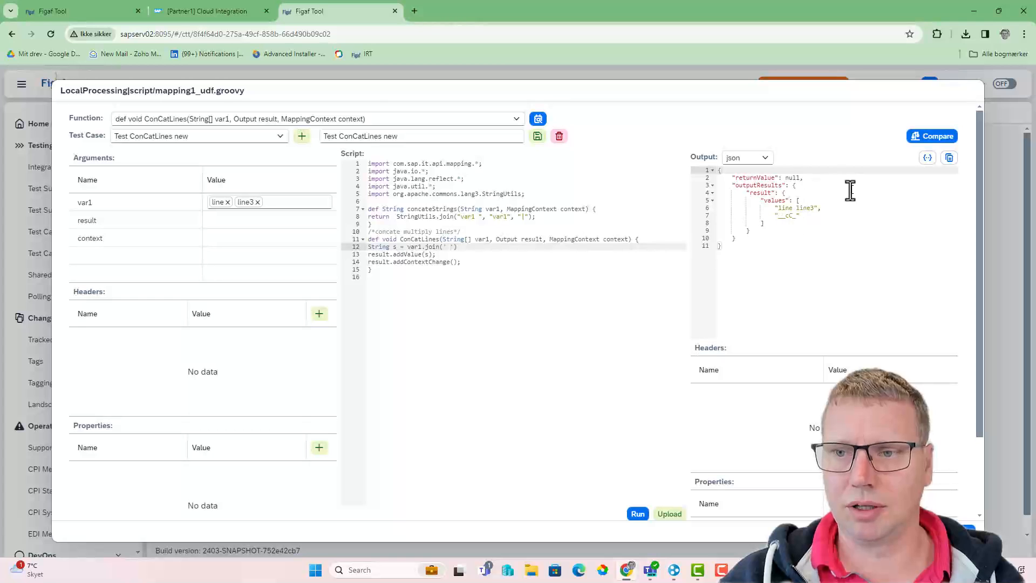
pyautogui.click(933, 136)
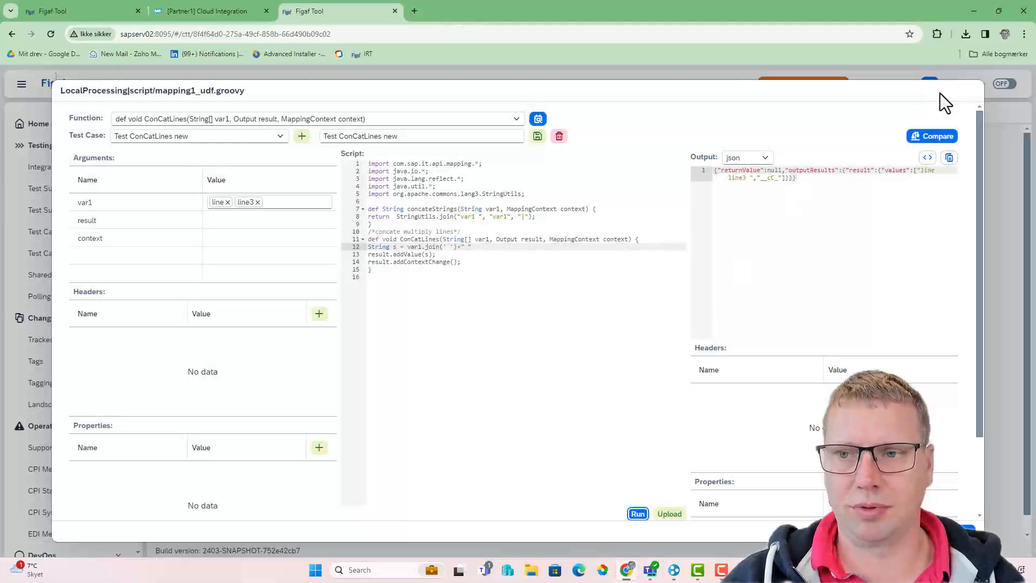
pyautogui.click(931, 136)
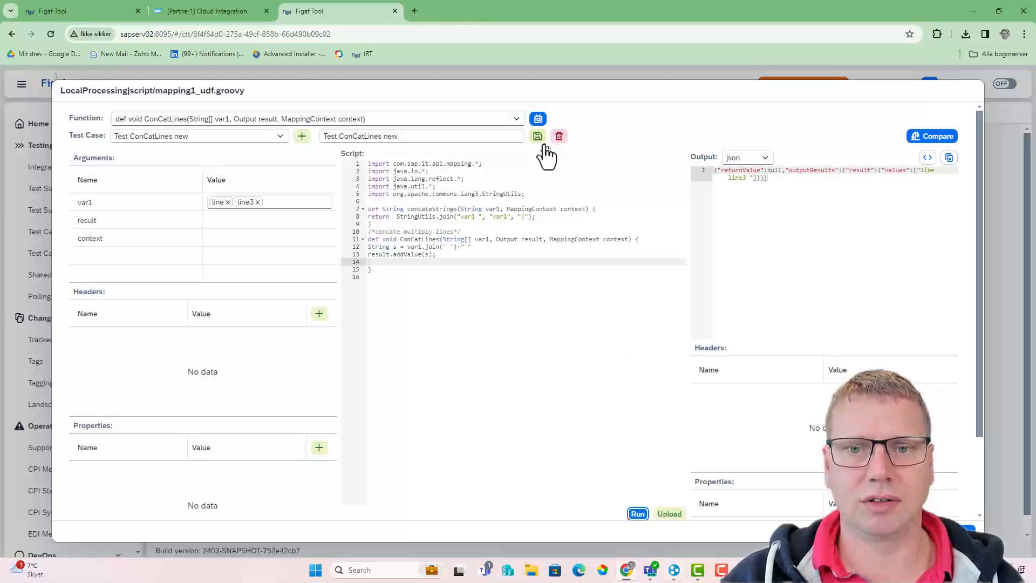
pyautogui.moveTo(582, 333)
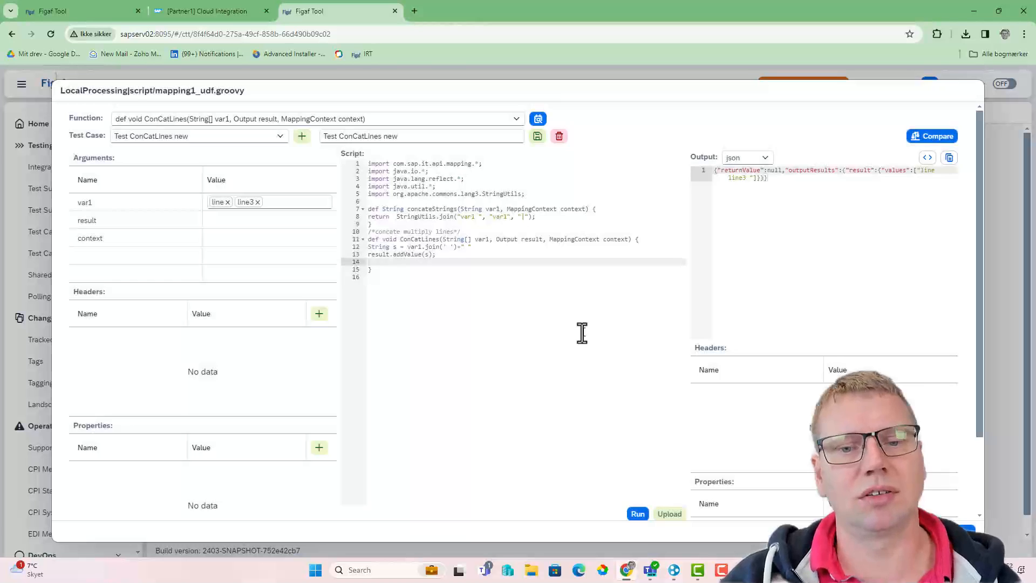
pyautogui.moveTo(606, 473)
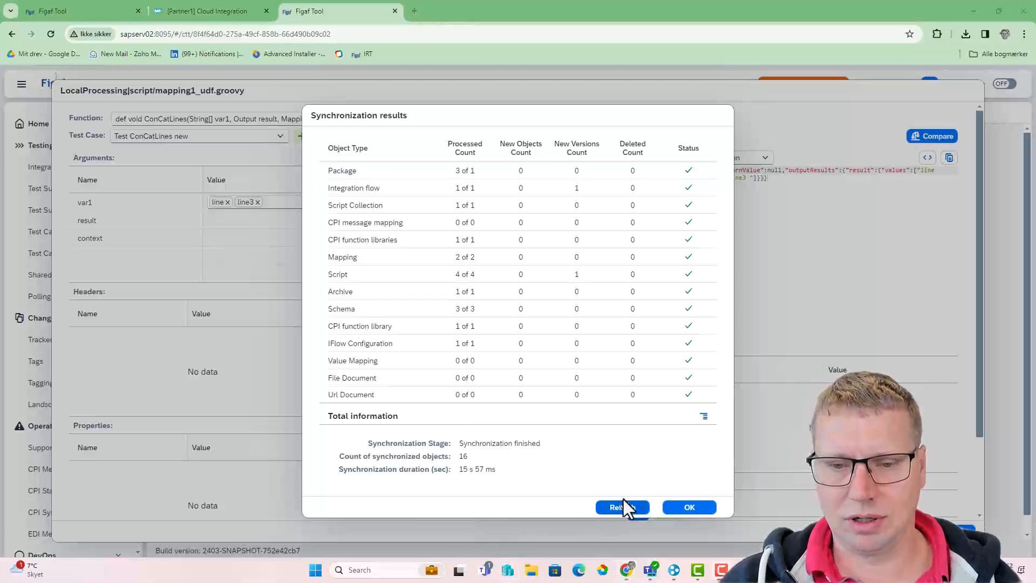
# Close the synchronization results after uploading the trailing-space ConCatLines UDF.
pyautogui.click(206, 11)
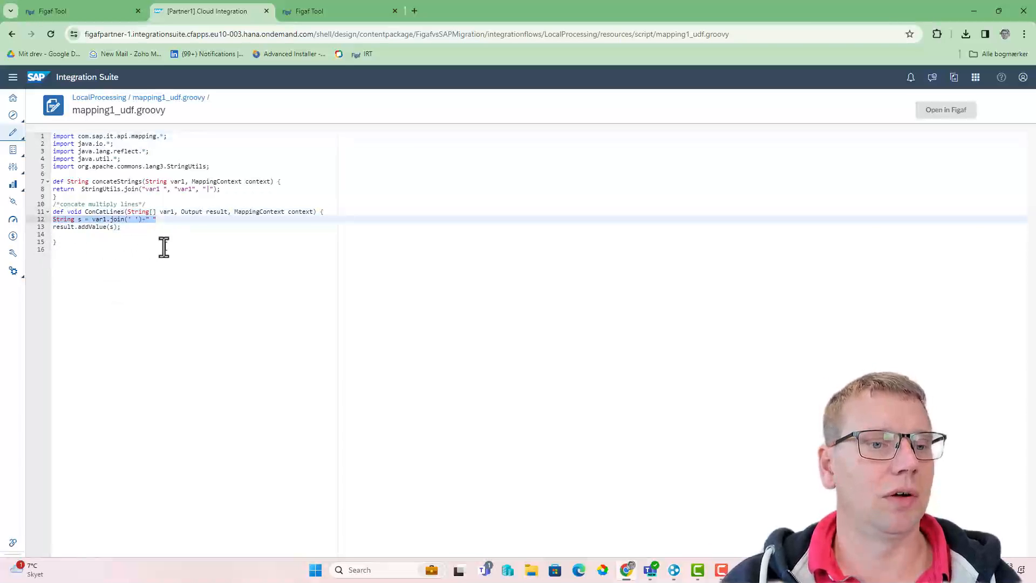
# Edit the LocalProcessing iFlow and add a Groovy Script step with new script1.groovy.
pyautogui.click(99, 98)
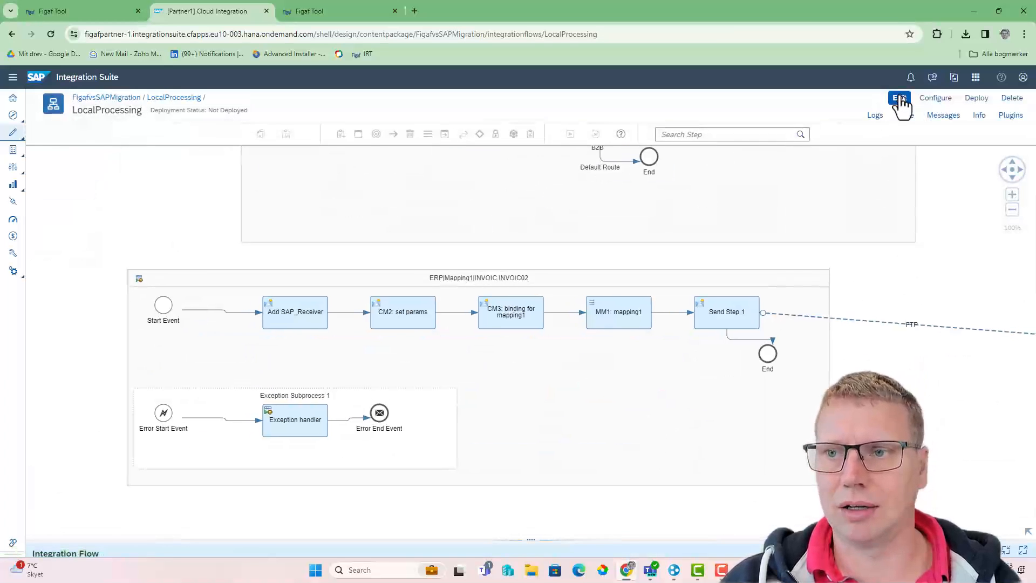
pyautogui.click(899, 97)
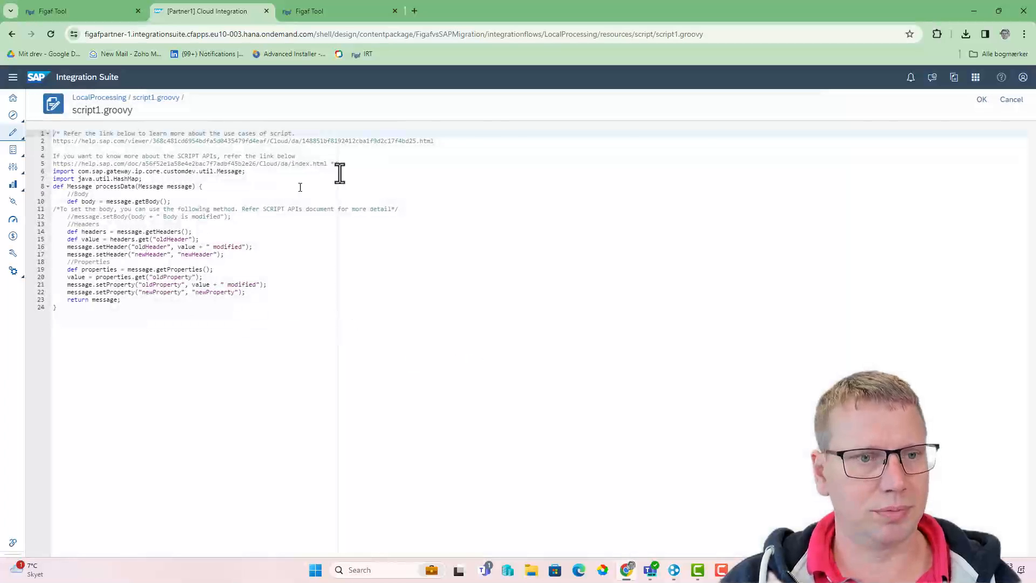
pyautogui.click(1012, 99)
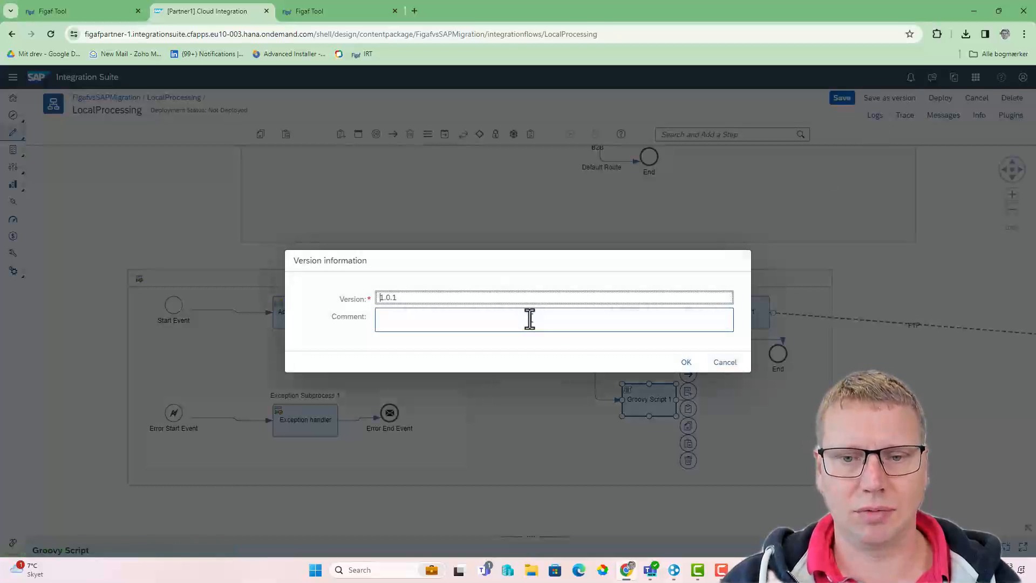
# Save the flow as version 1.0.1 and start syncing LocalProcessing via CPI Helper.
pyautogui.click(686, 362)
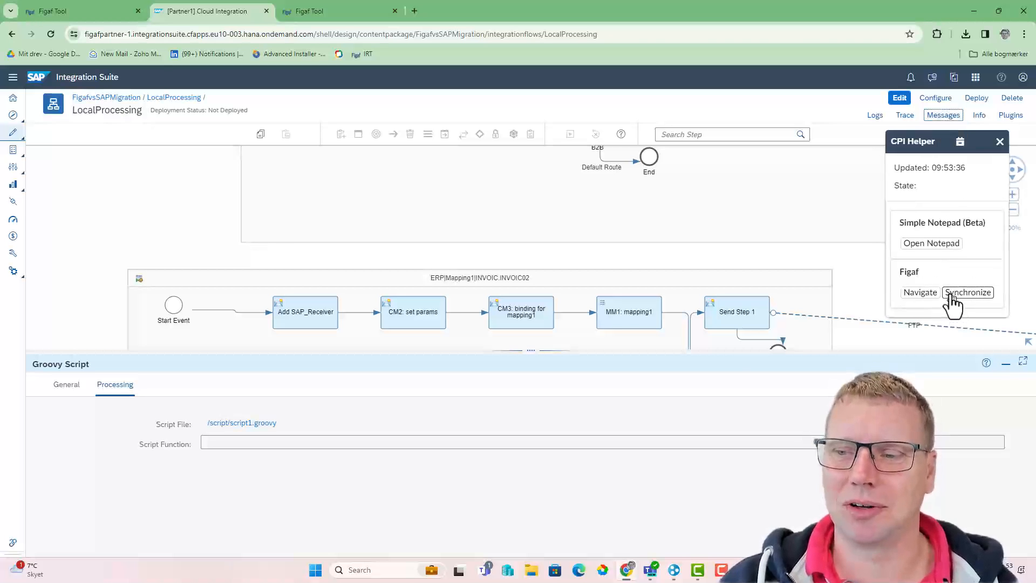
pyautogui.click(968, 292)
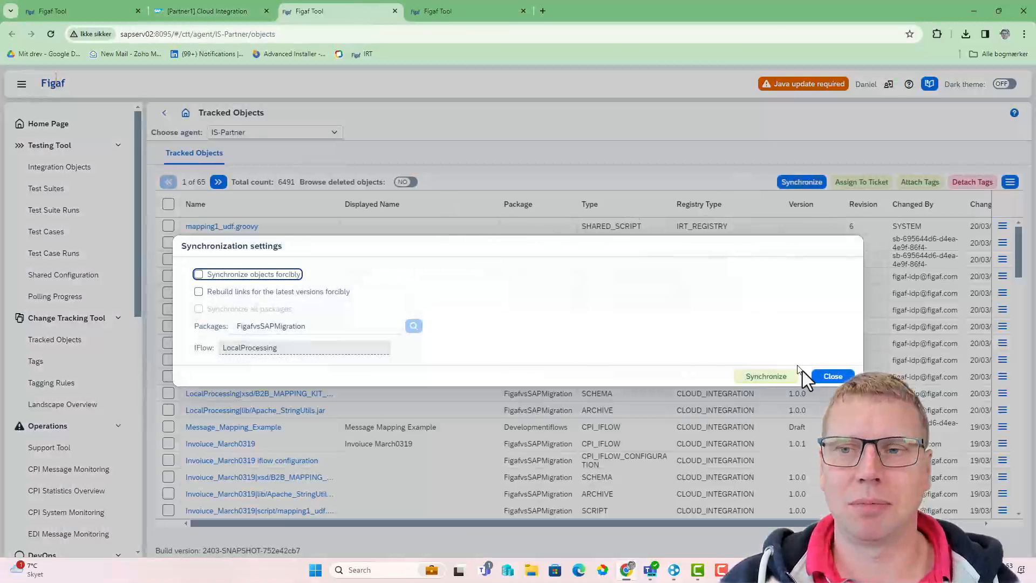
pyautogui.click(766, 376)
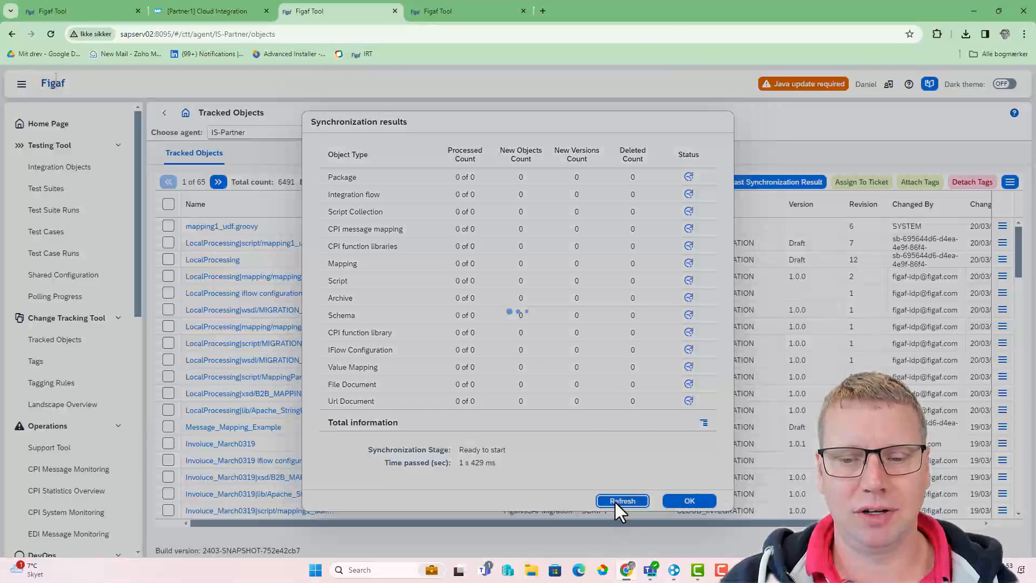
# Wait for the synchronization to complete, close the results, and open script1.groovy.
pyautogui.click(622, 501)
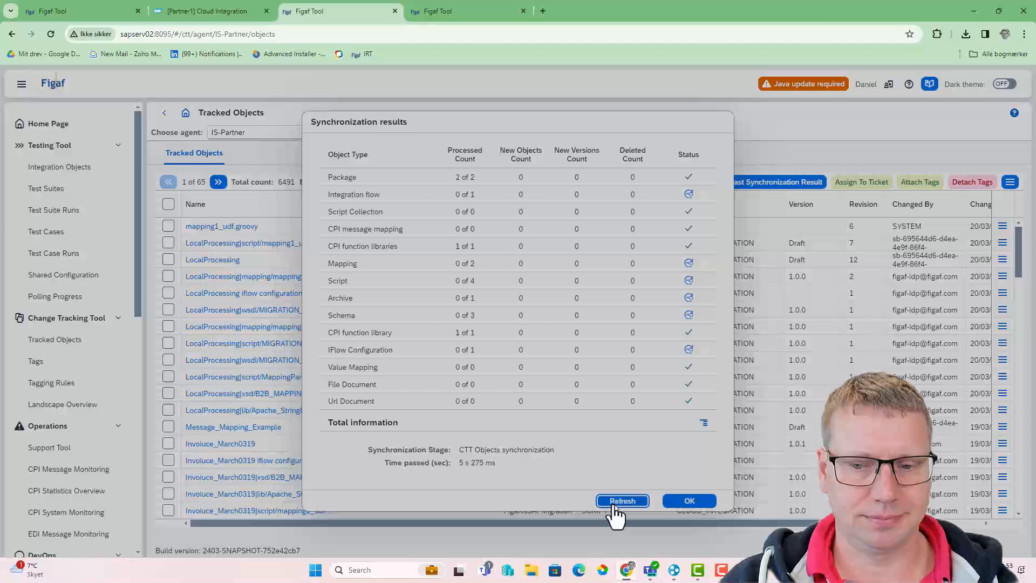
pyautogui.click(623, 501)
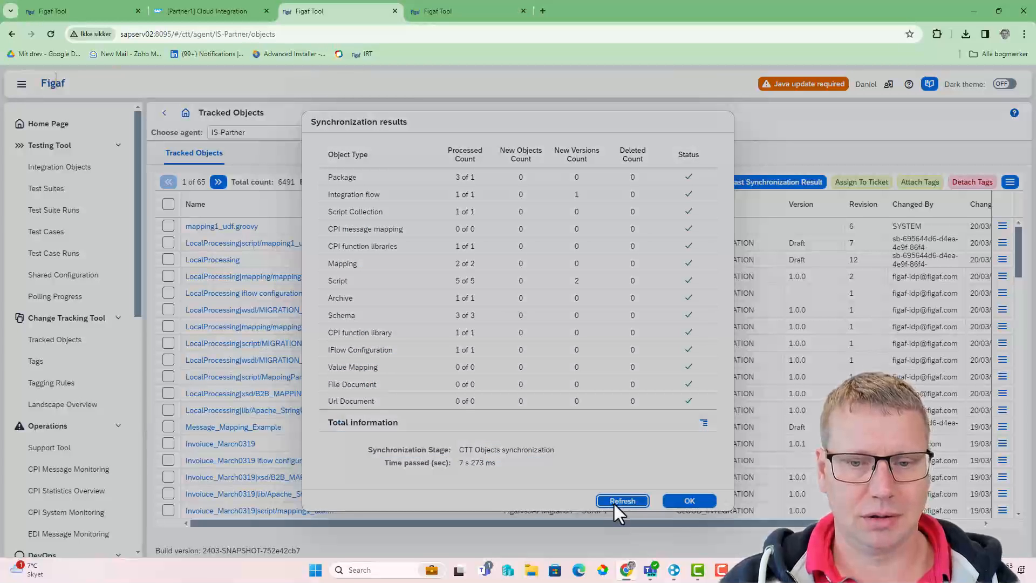
pyautogui.click(623, 500)
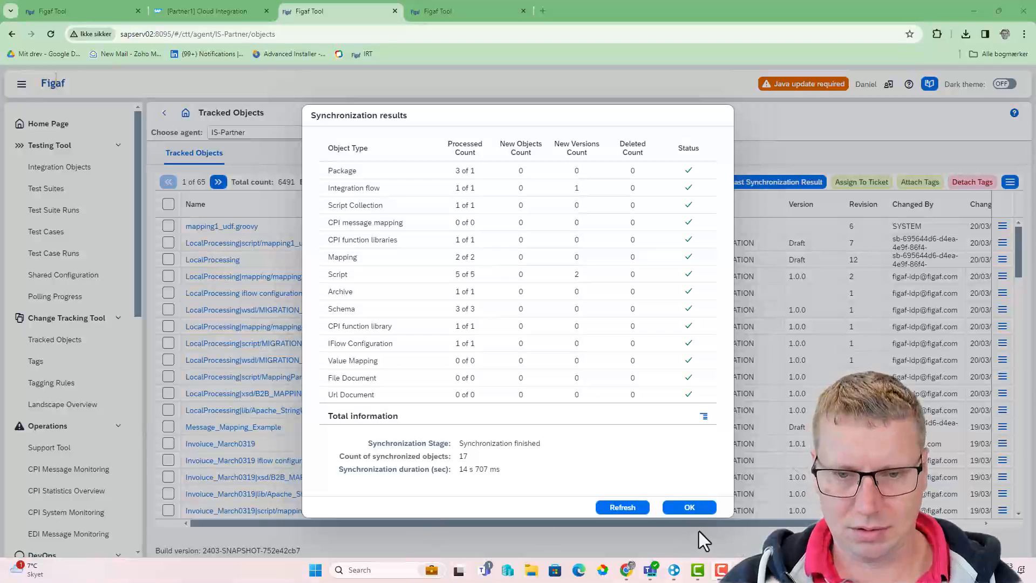
pyautogui.click(689, 507)
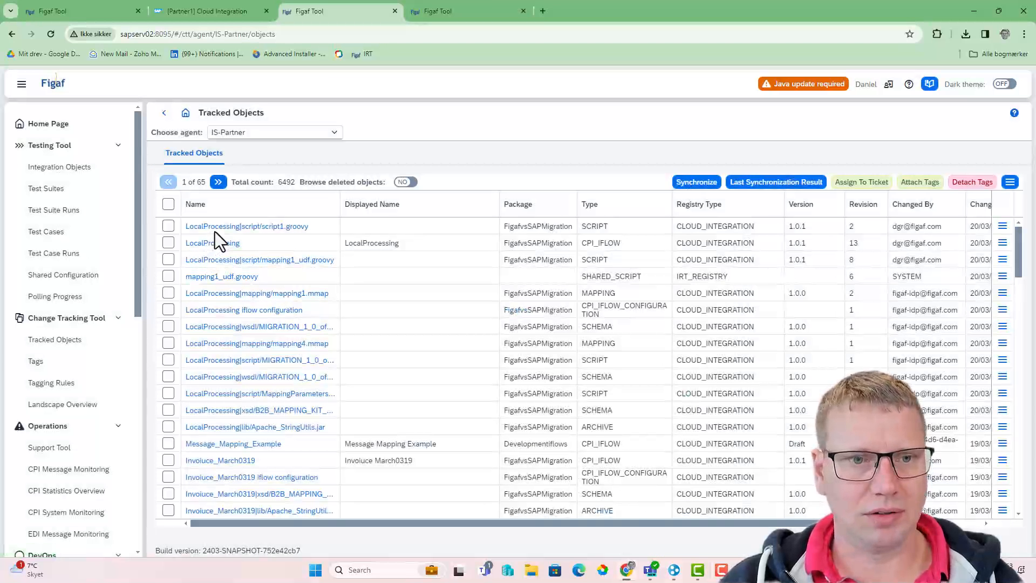
pyautogui.click(247, 226)
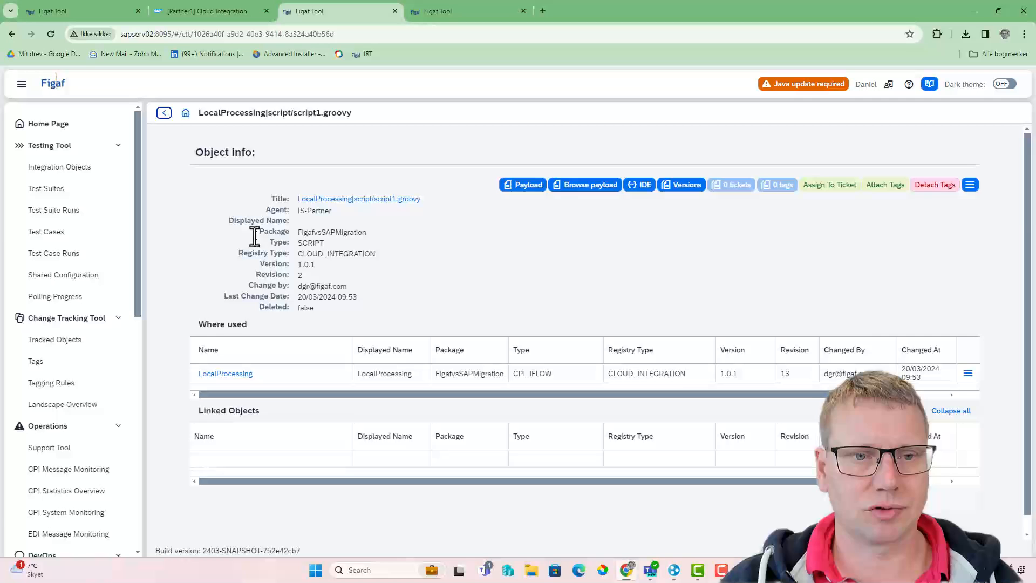
# Rename script1.groovy to newInitScript.groovy, synchronizing the iFlow before the update.
pyautogui.click(970, 185)
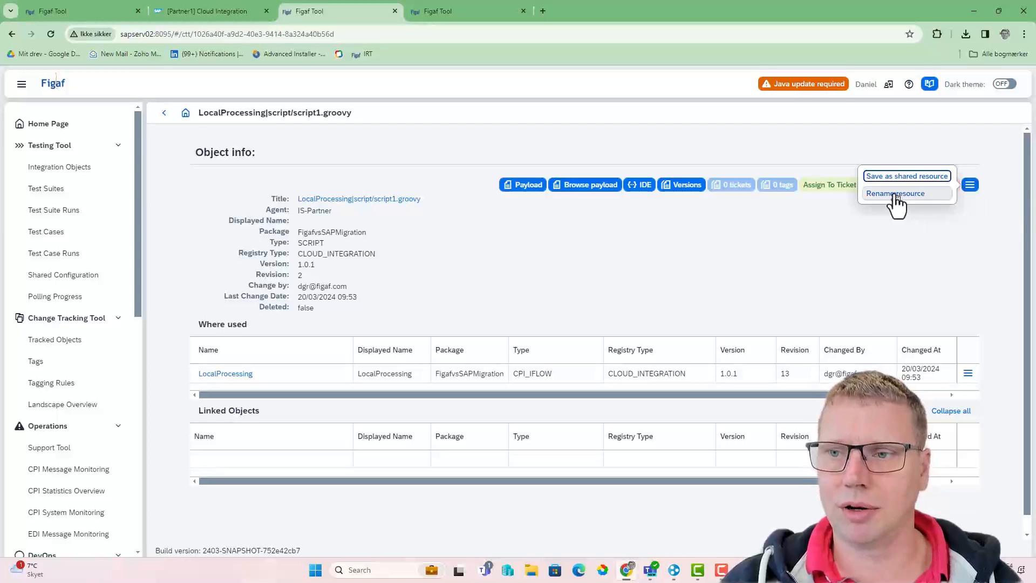
pyautogui.click(906, 194)
pyautogui.write('newInit')
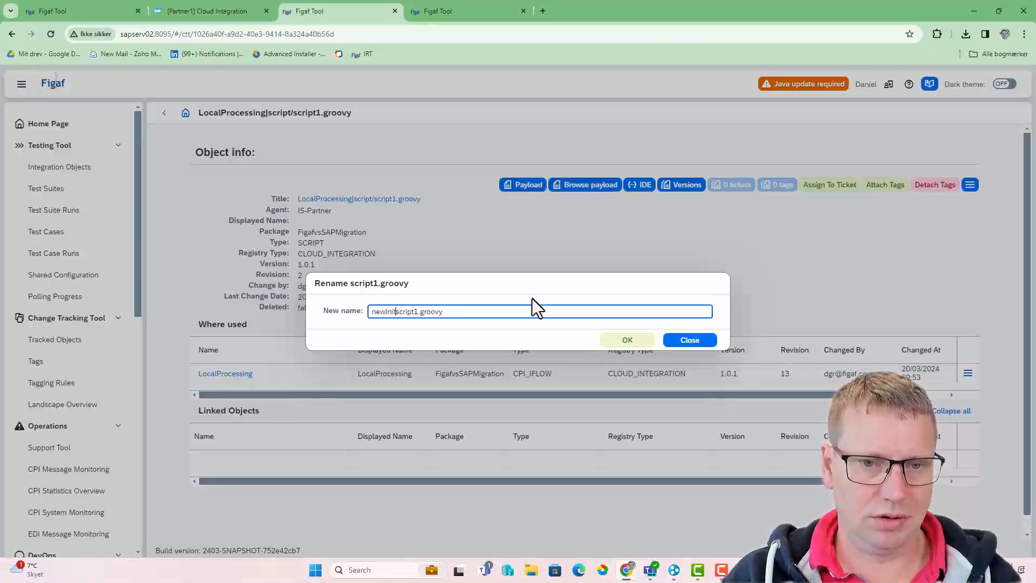
pyautogui.write('Script')
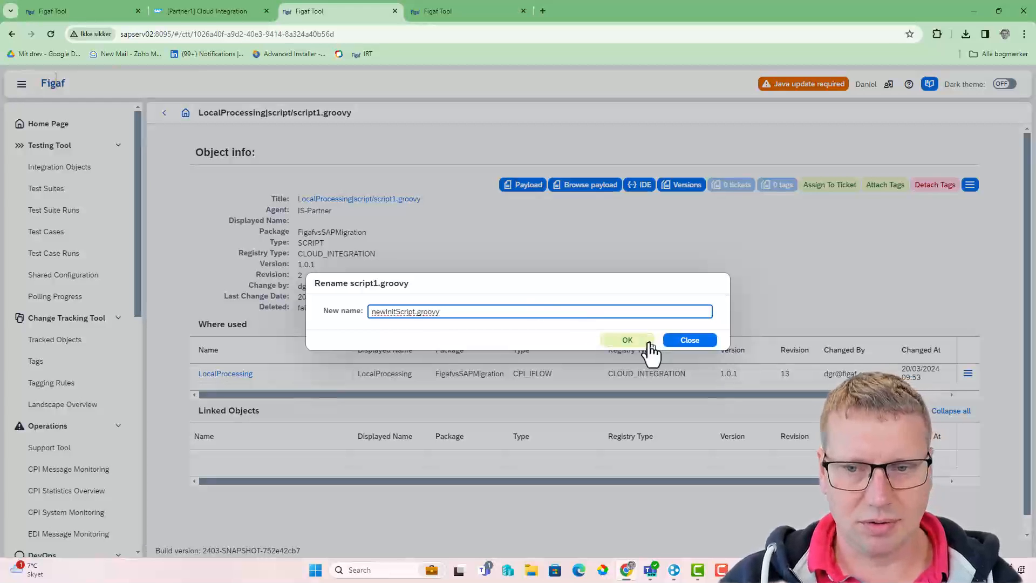
pyautogui.click(627, 341)
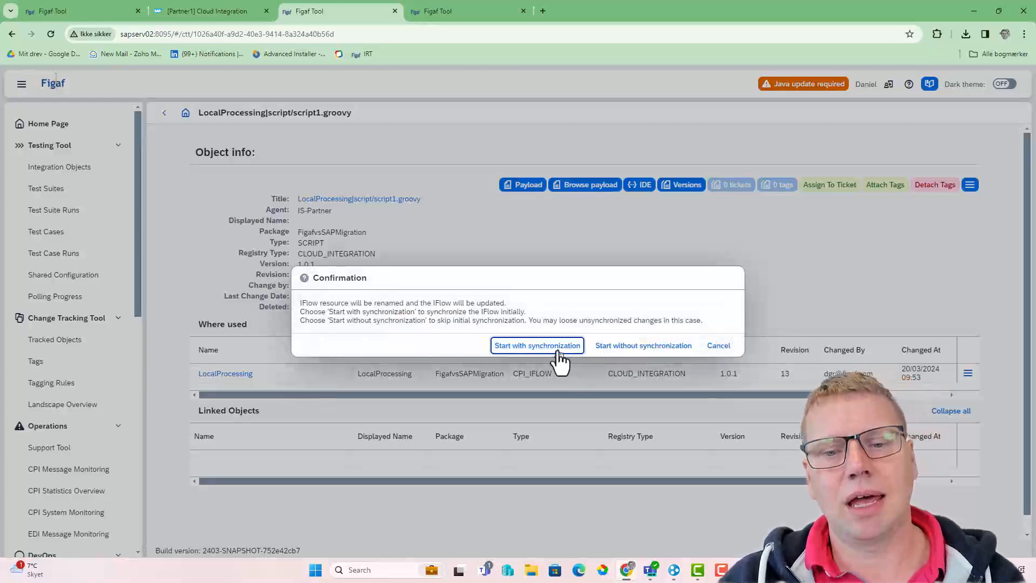
pyautogui.click(537, 345)
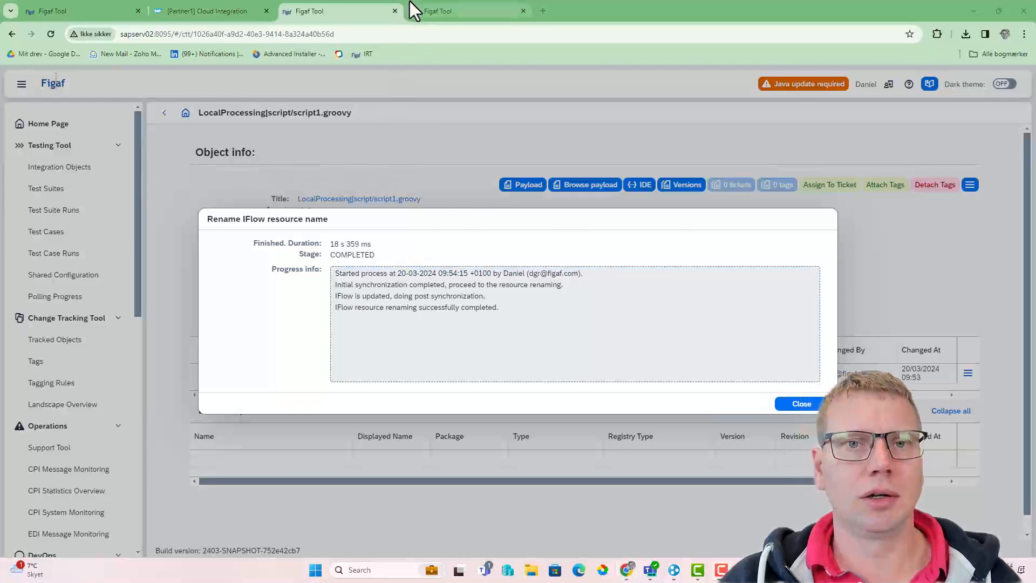
pyautogui.click(211, 11)
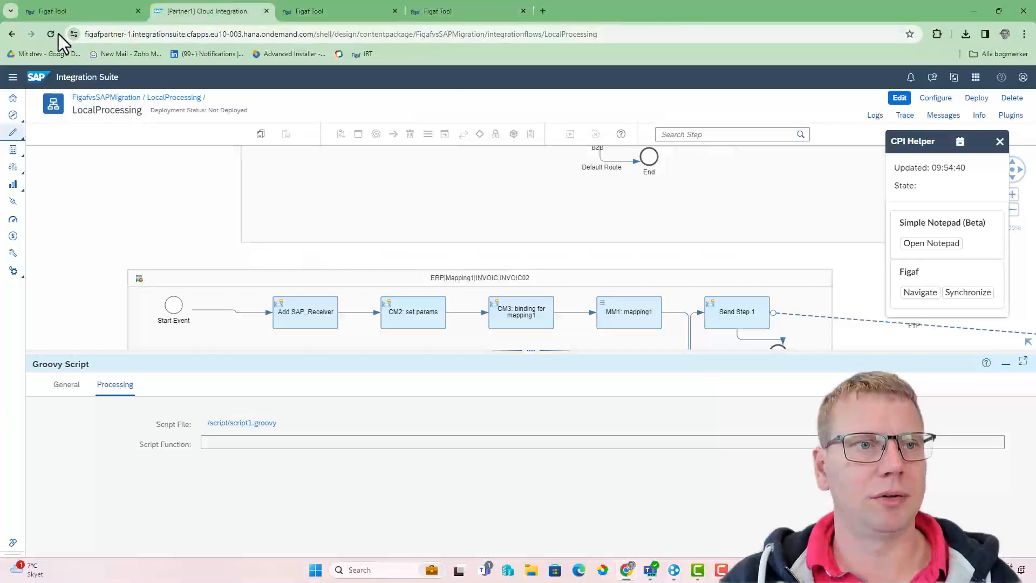
# Refresh the LocalProcessing page, locate Groovy Script 1, and go back to Figaf's rename results.
pyautogui.click(52, 33)
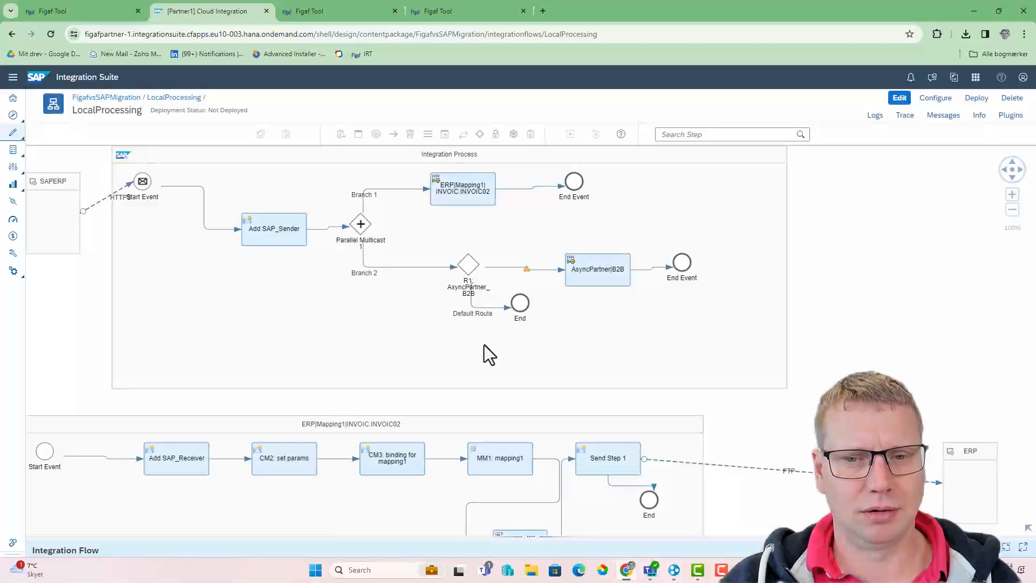
pyautogui.scroll(-3)
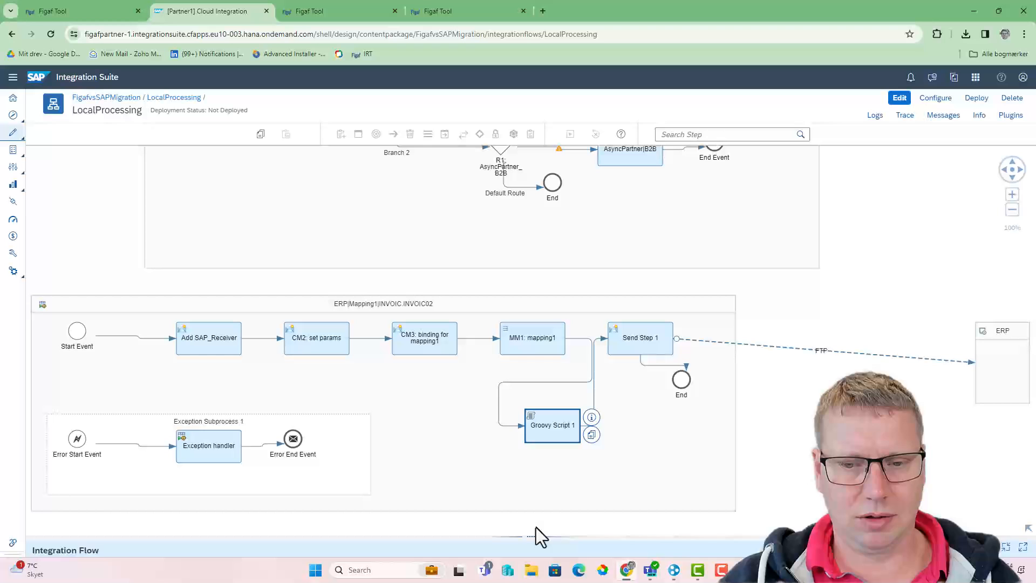
pyautogui.click(552, 426)
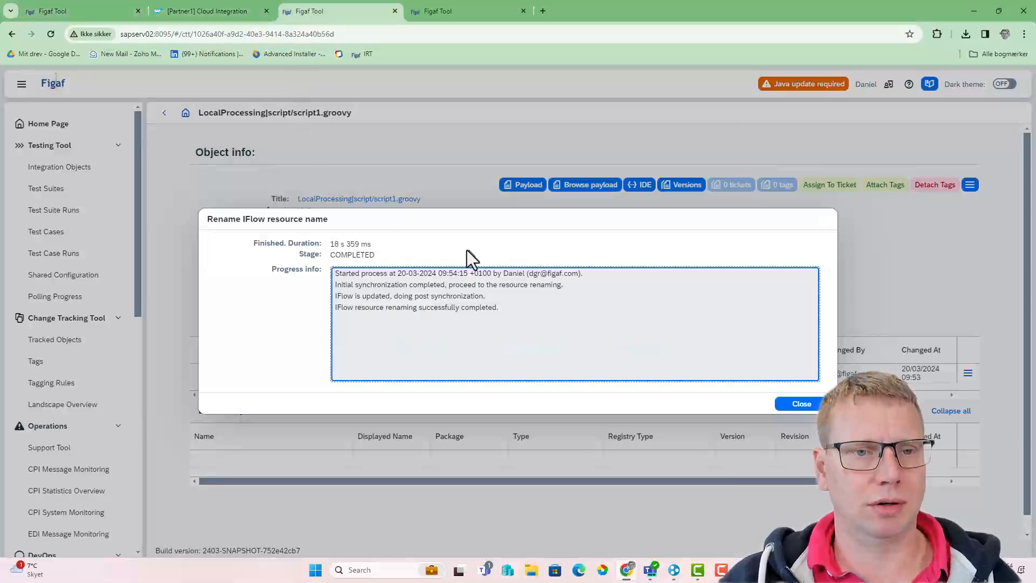
# Add a new XSLT script named demo.xslt to the LocalProcessing iFlow and open its editor.
pyautogui.click(802, 404)
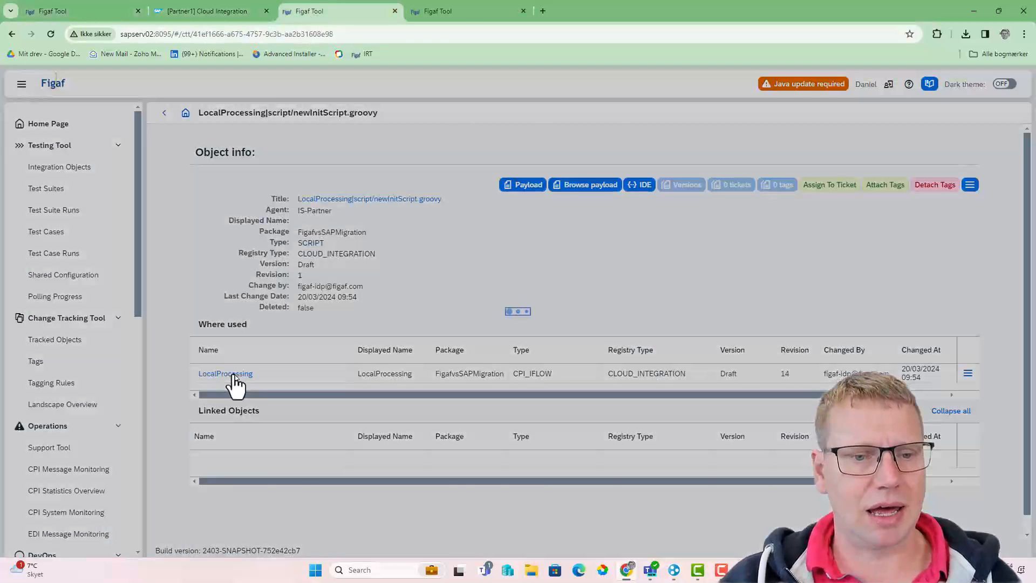
pyautogui.click(226, 373)
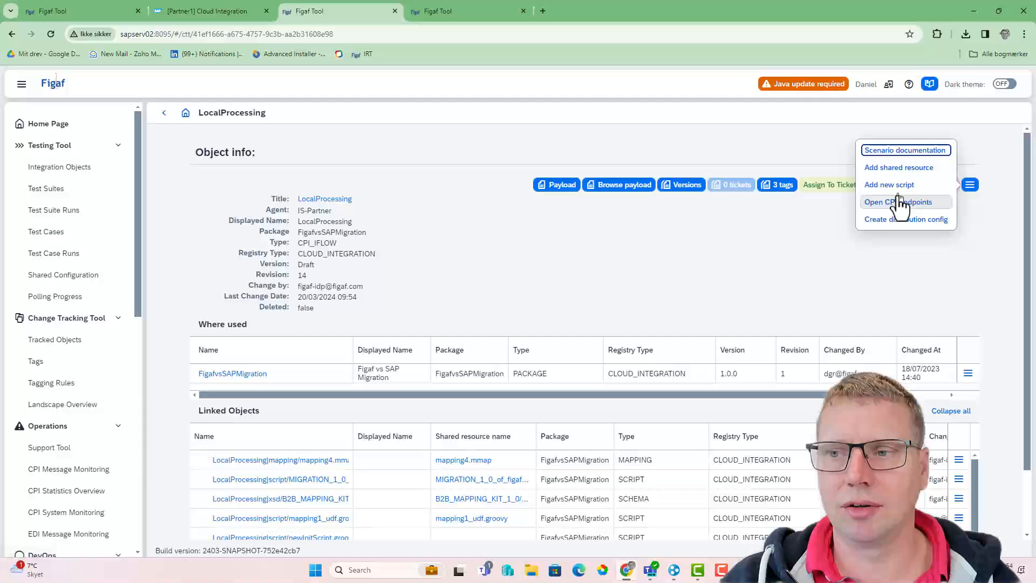
pyautogui.click(889, 184)
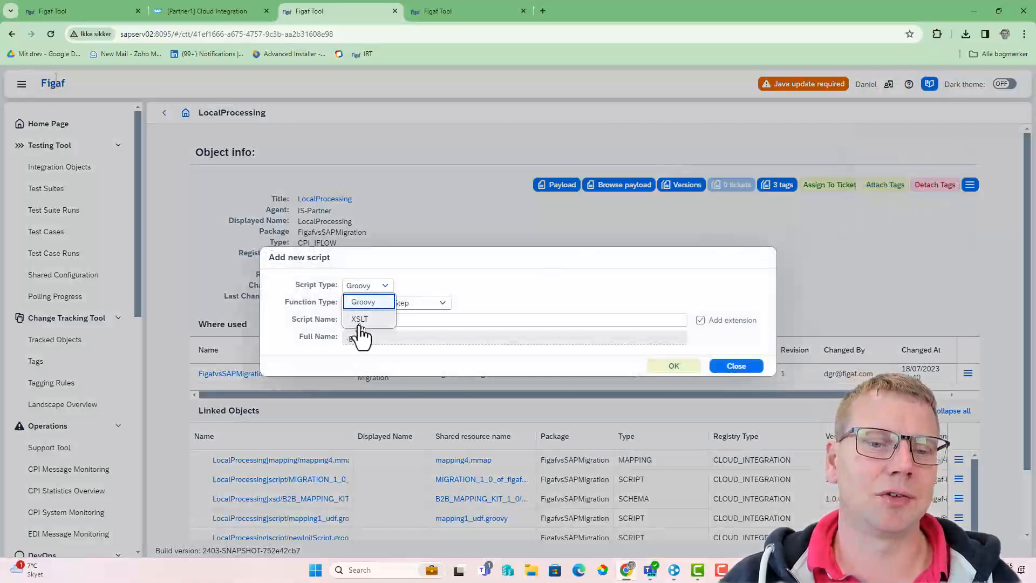
pyautogui.click(360, 319)
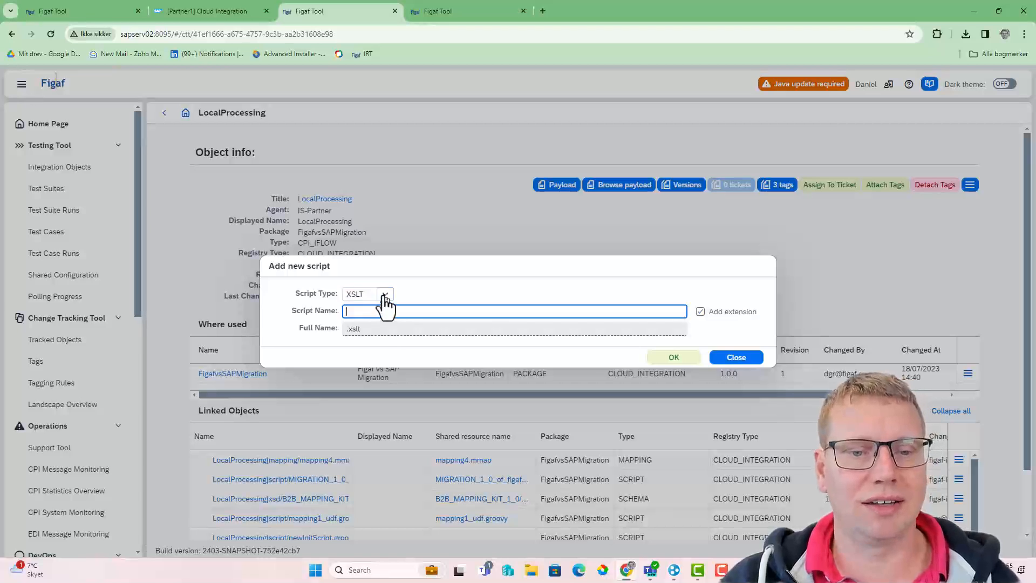
pyautogui.click(368, 294)
pyautogui.write('demo')
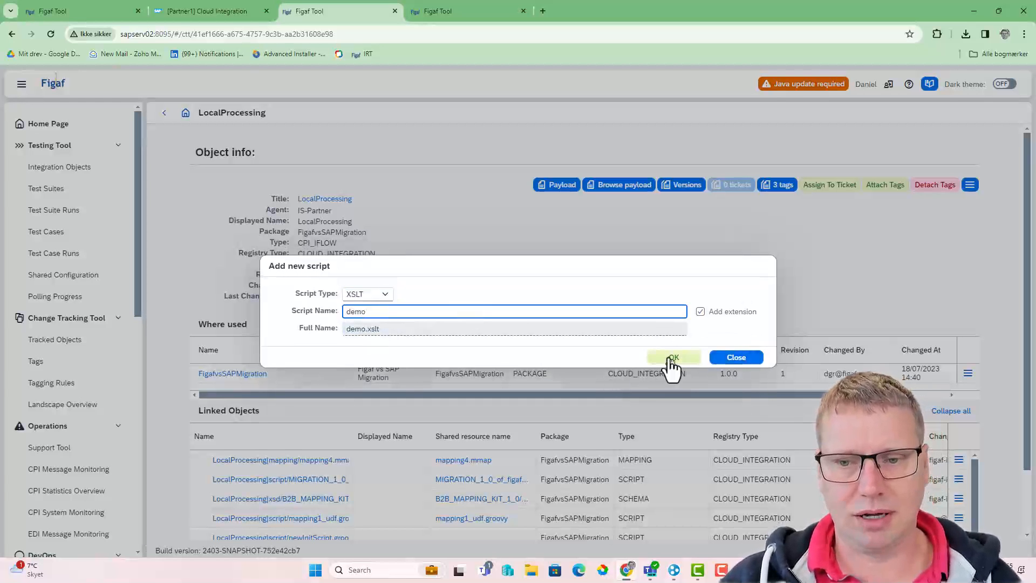
pyautogui.click(673, 357)
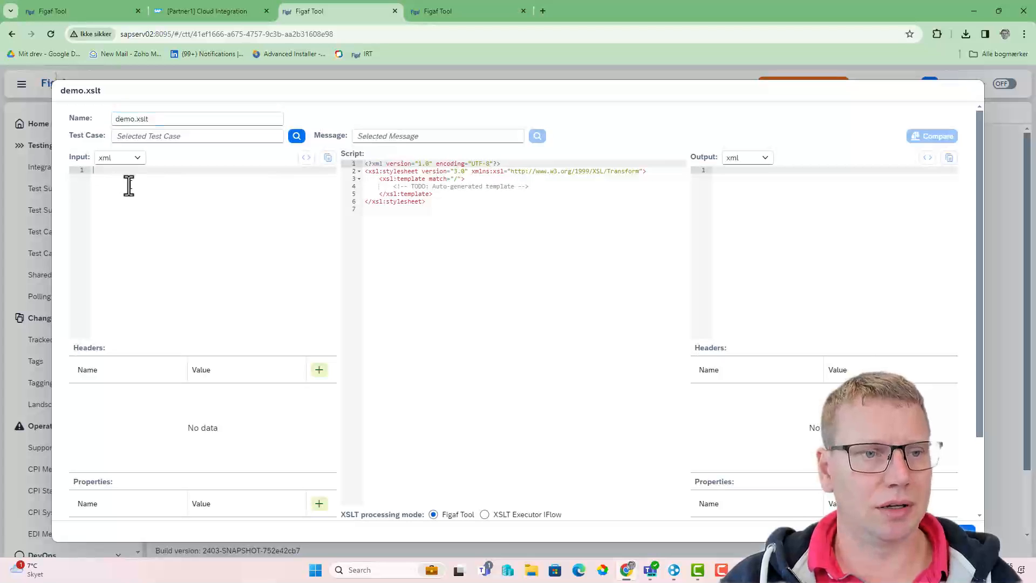
# Enter sample input <dr/>, make the template output <XML/>, run it, and upload.
pyautogui.write('<dr/>')
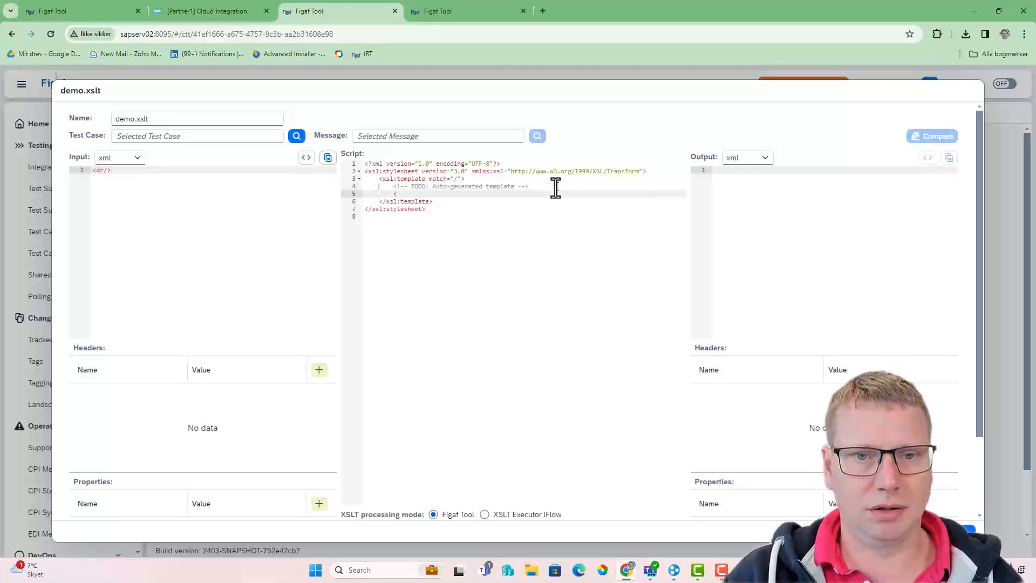
pyautogui.write('<XML/')
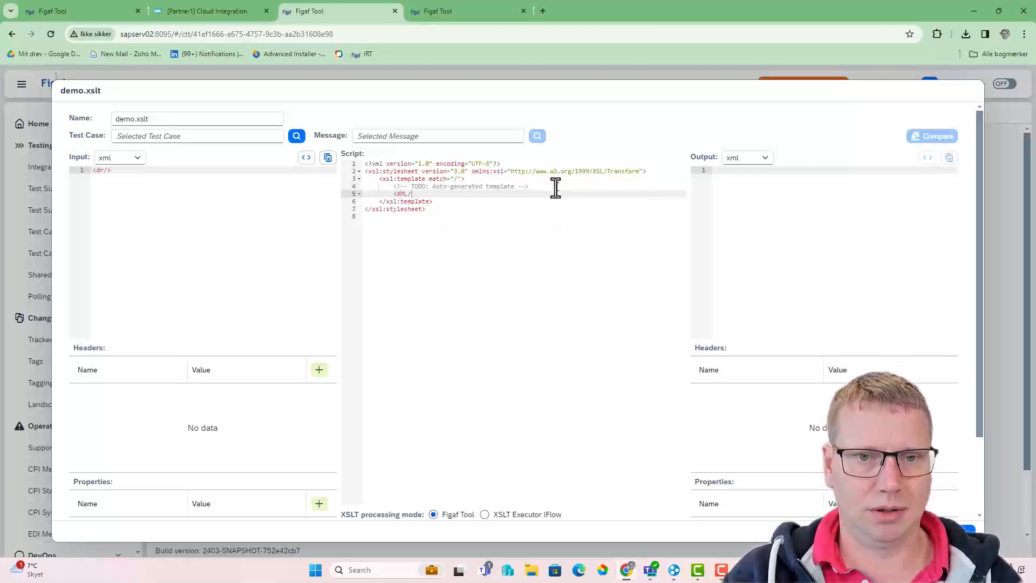
pyautogui.scroll(-3)
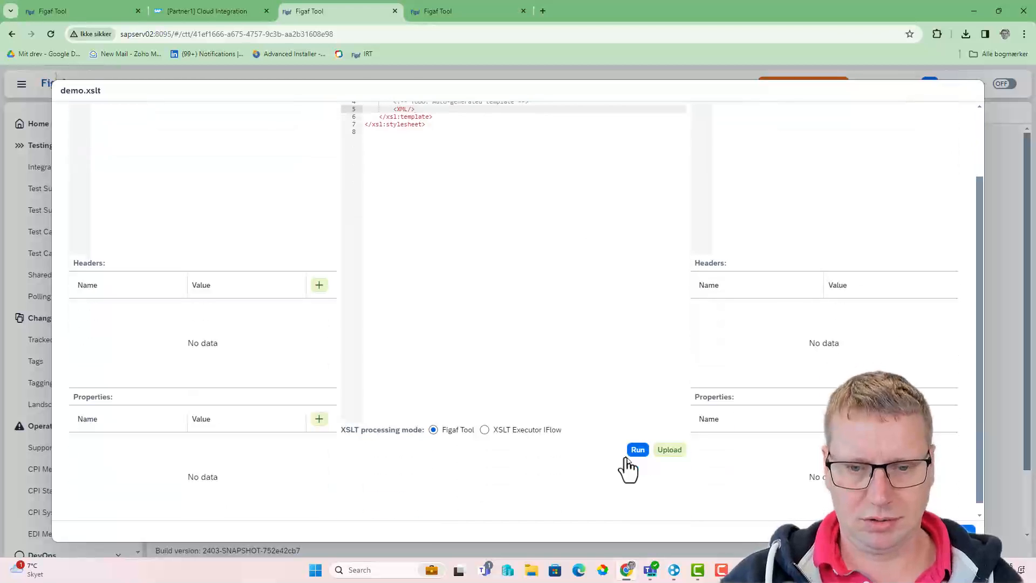
pyautogui.click(638, 450)
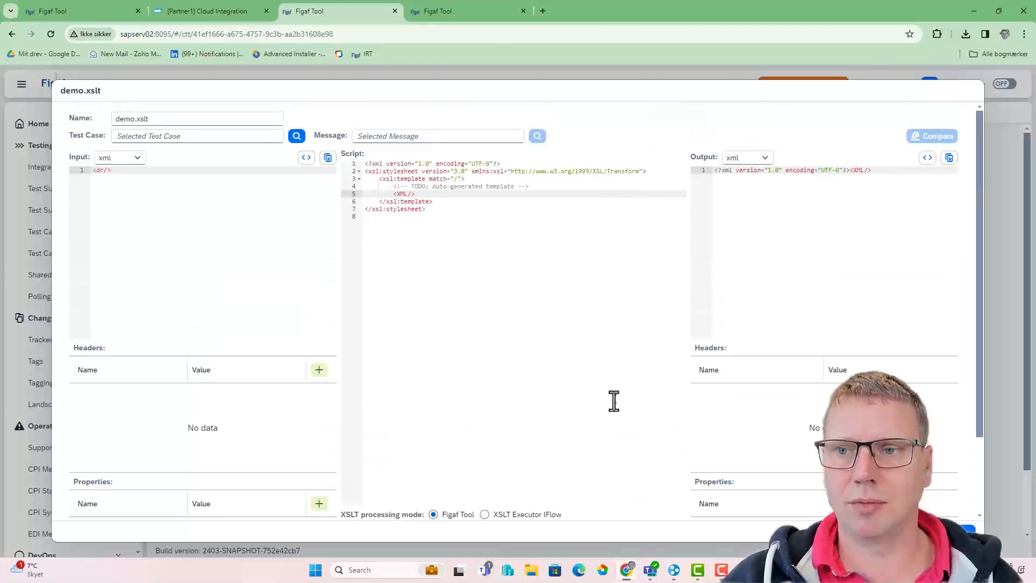
pyautogui.scroll(-3)
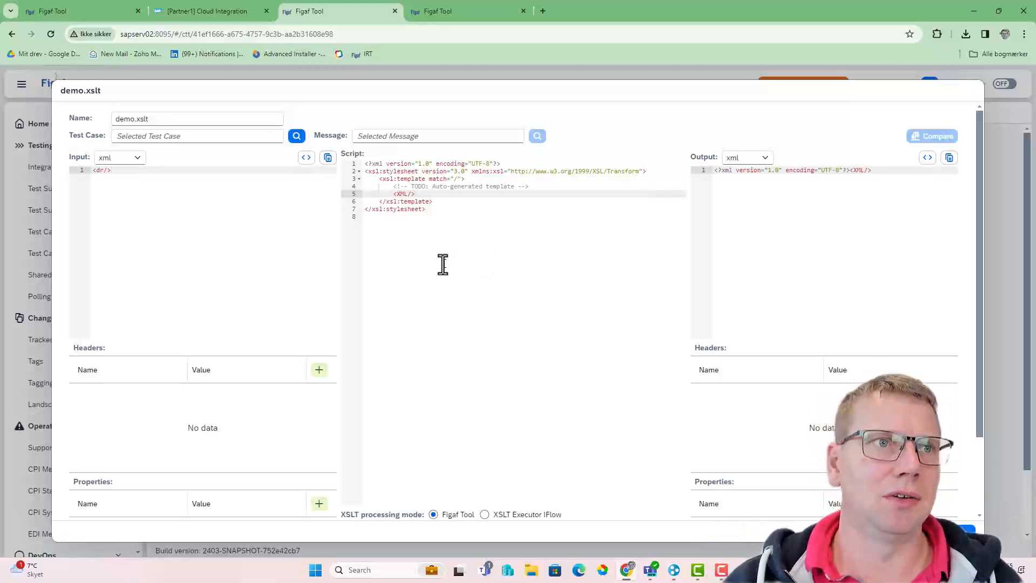
pyautogui.moveTo(446, 172)
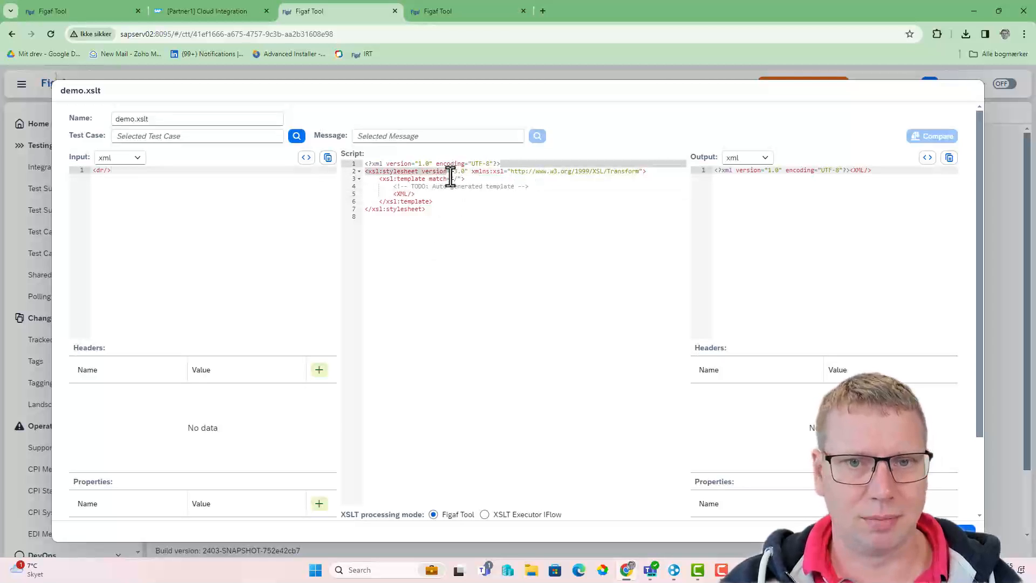
pyautogui.scroll(-3)
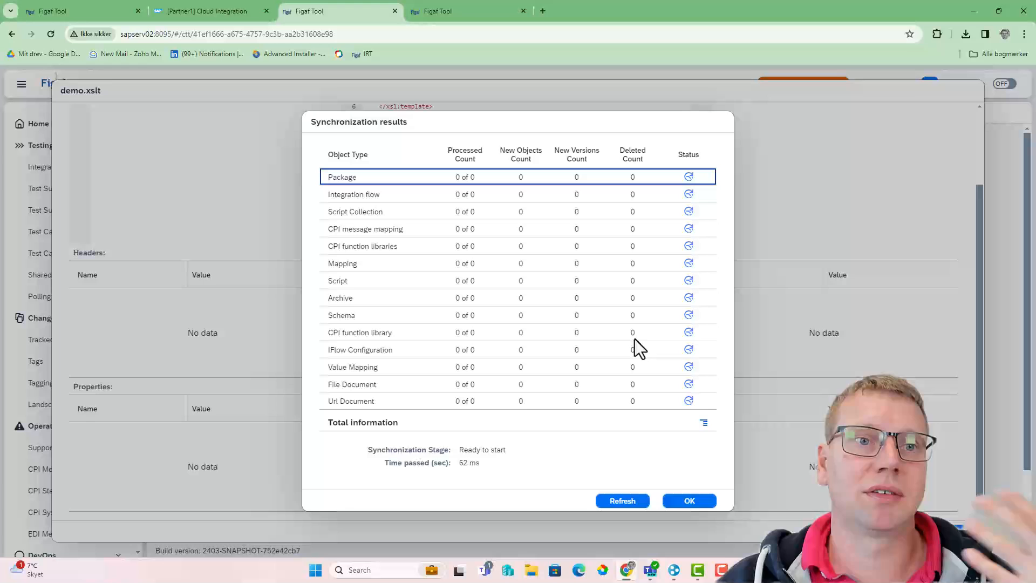
pyautogui.moveTo(620, 342)
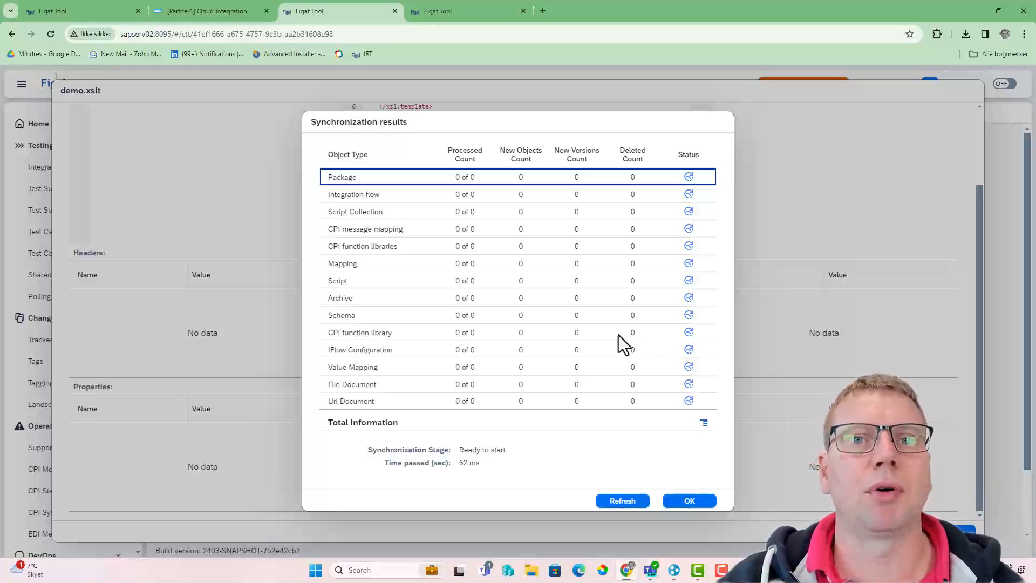
# Refresh Synchronization results until 16 objects are synchronized, then return to Integration Suite.
pyautogui.click(623, 501)
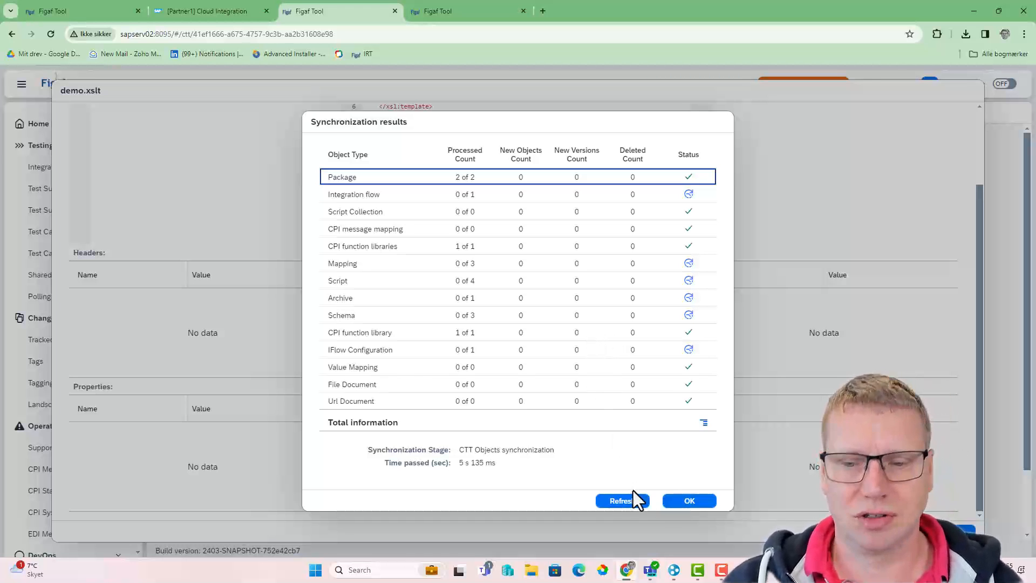
pyautogui.click(623, 500)
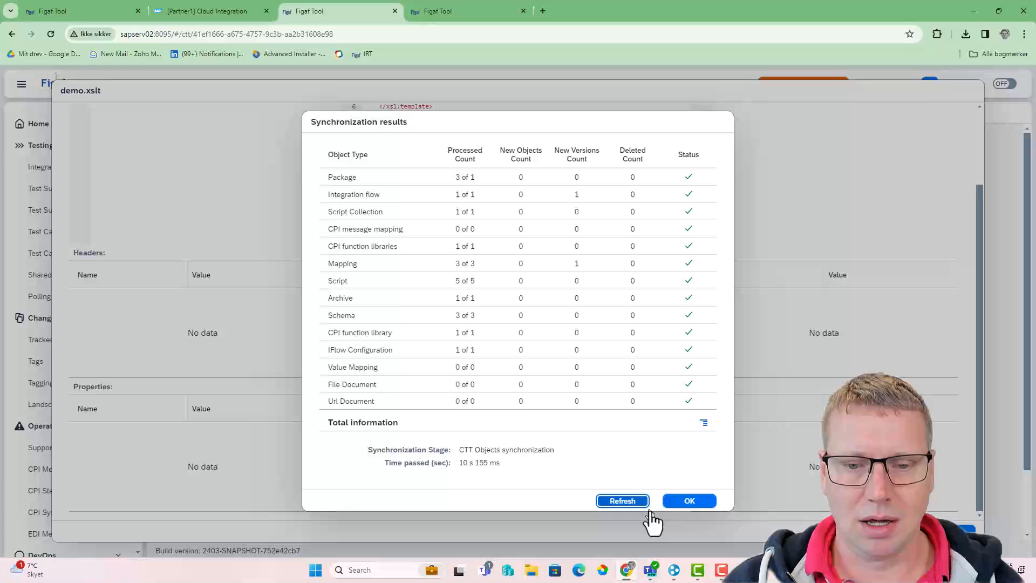
pyautogui.click(622, 500)
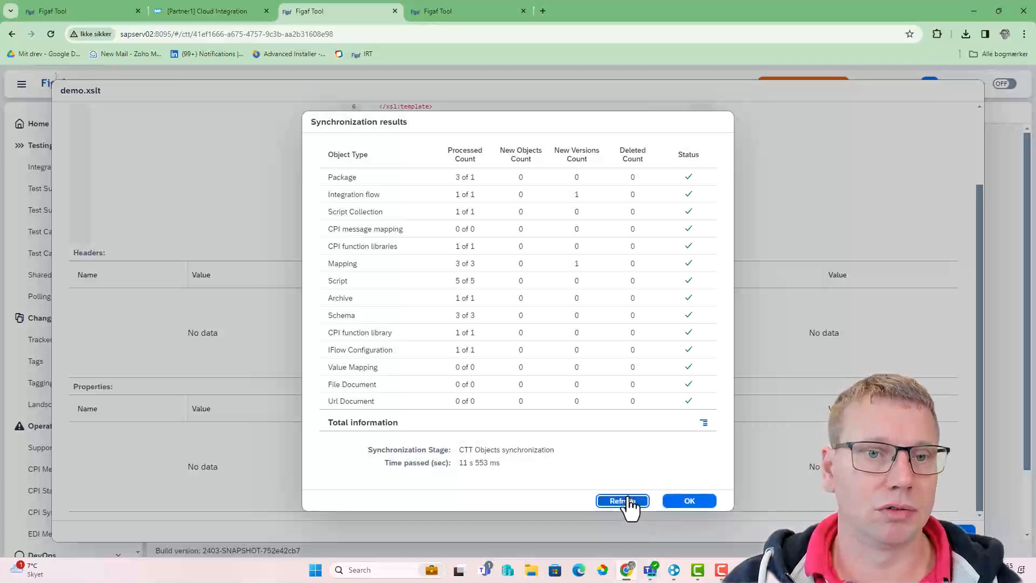
pyautogui.click(622, 501)
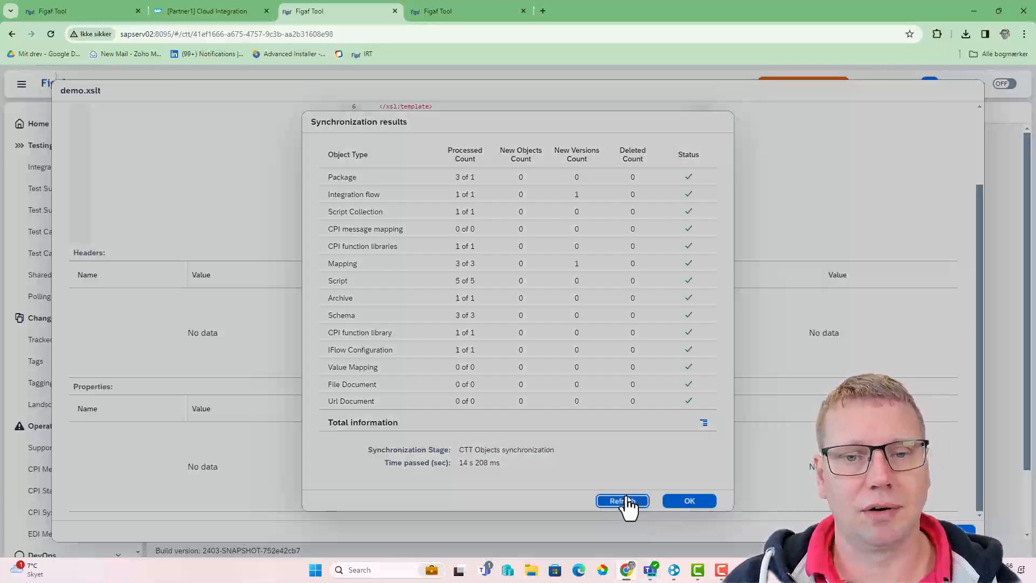
pyautogui.click(622, 501)
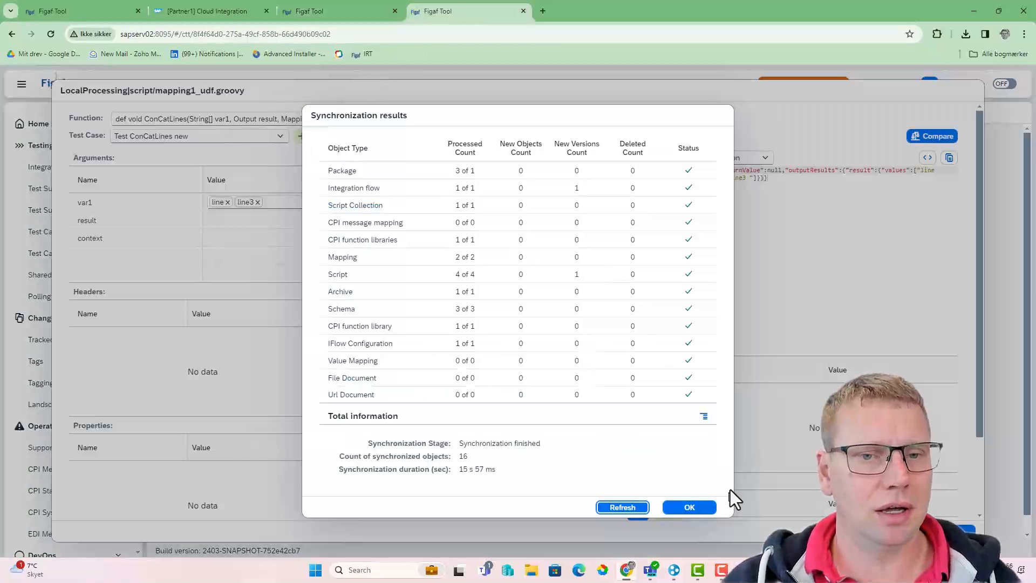
pyautogui.click(199, 11)
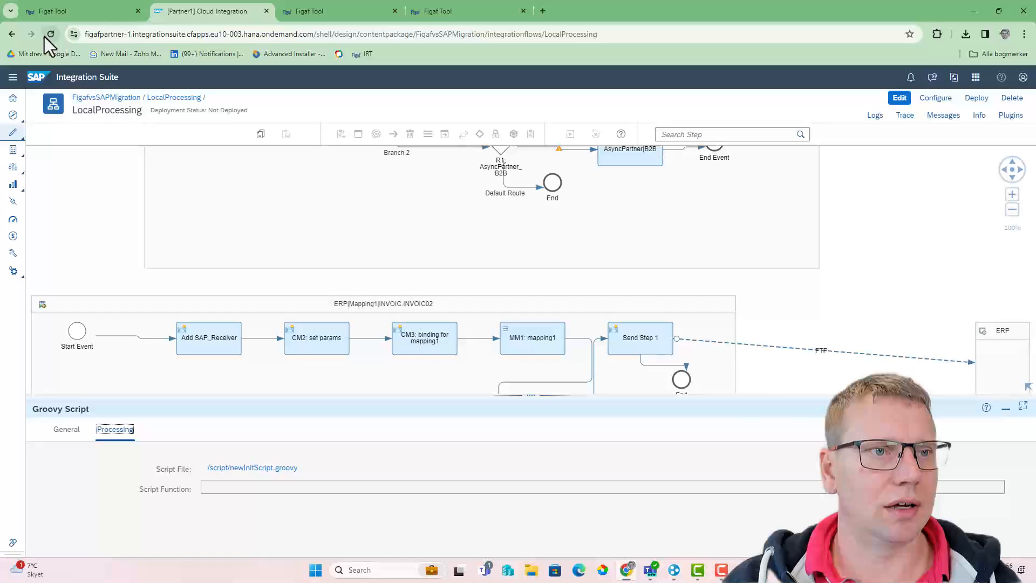
# Reload LocalProcessing and check References for the demo XSLT mapping and newInitScript.
pyautogui.click(52, 33)
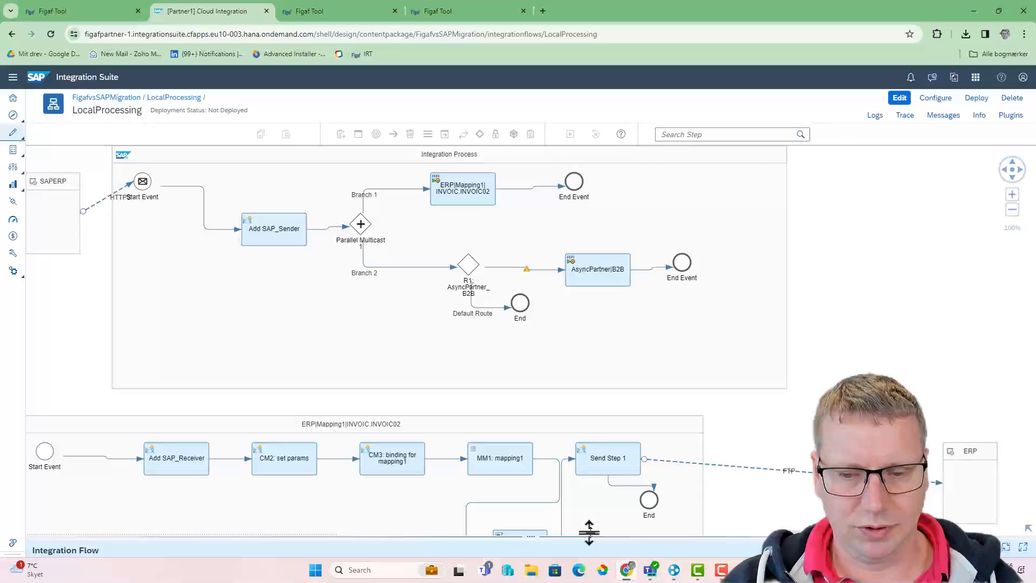
pyautogui.moveTo(589, 532); pyautogui.dragTo(589, 407)
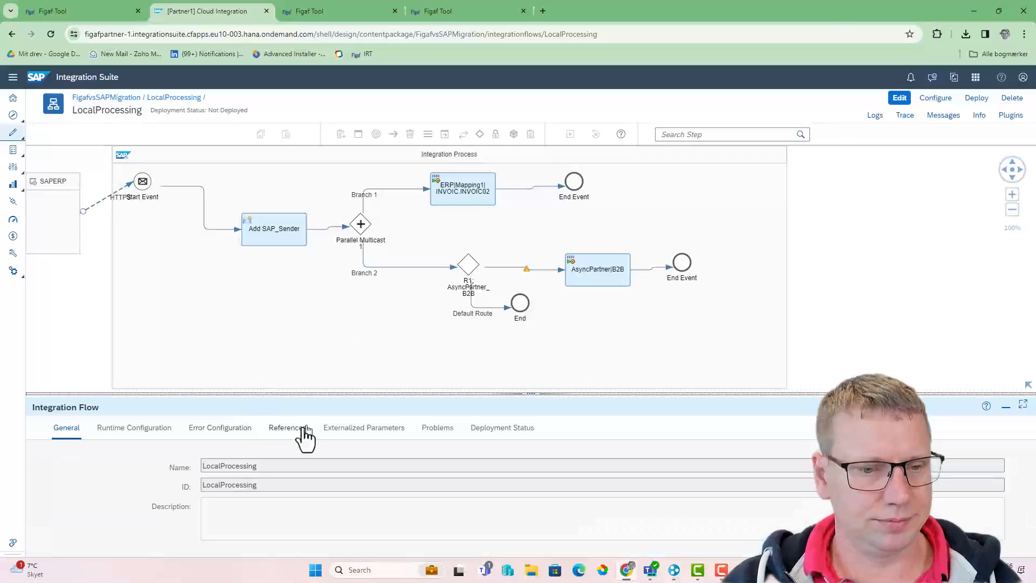
pyautogui.click(287, 428)
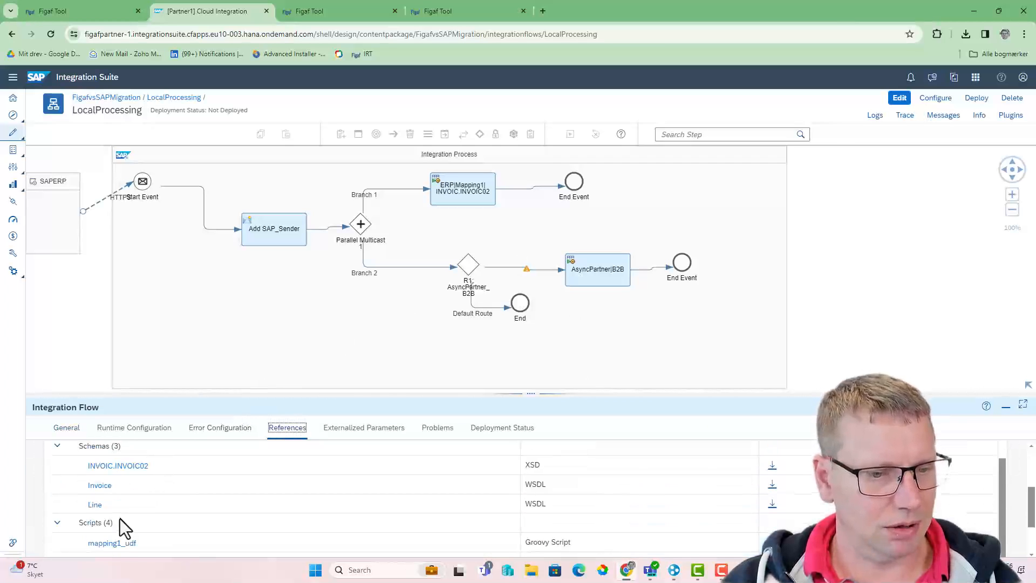
pyautogui.scroll(-3)
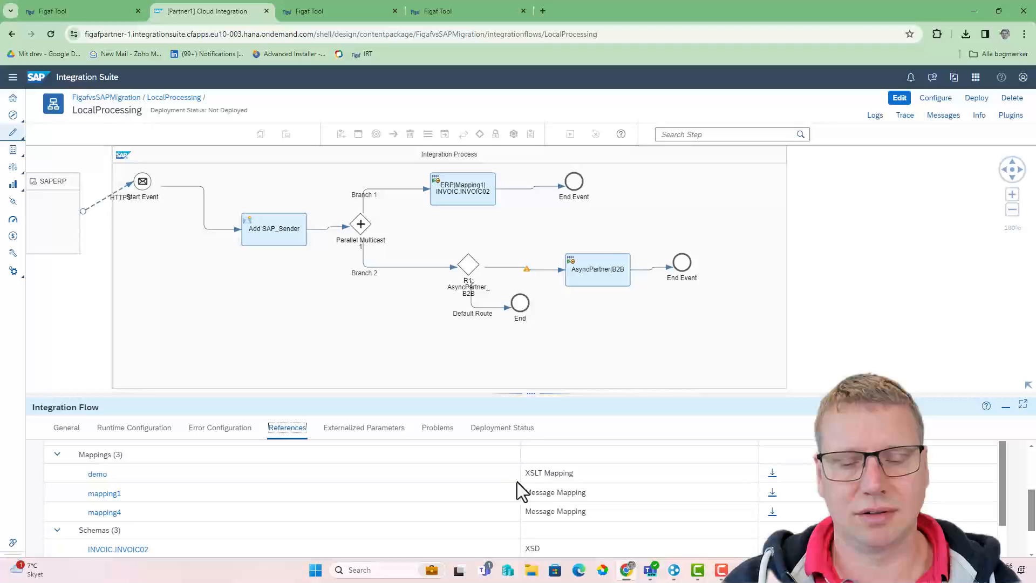
pyautogui.moveTo(533, 470)
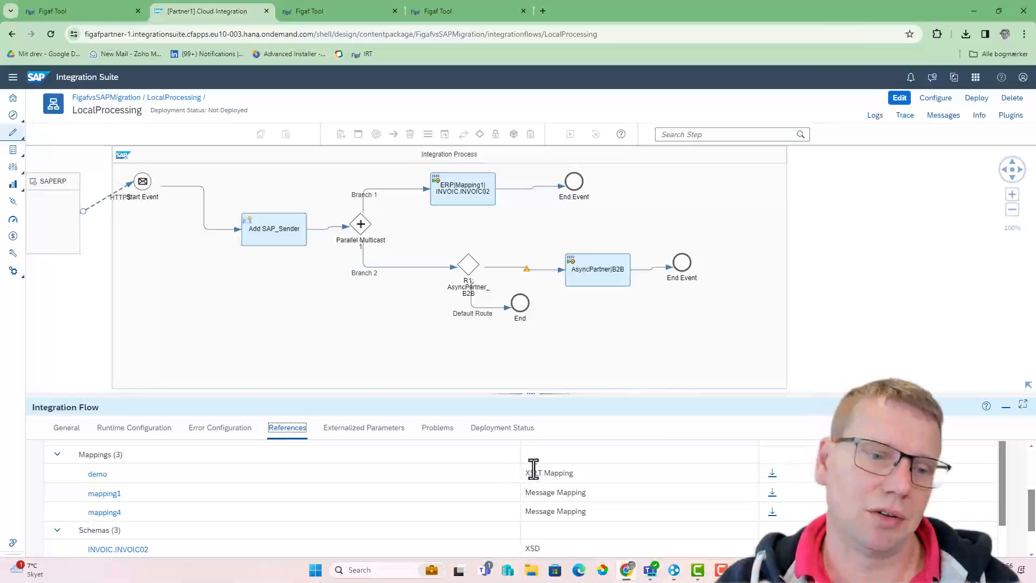
pyautogui.scroll(-3)
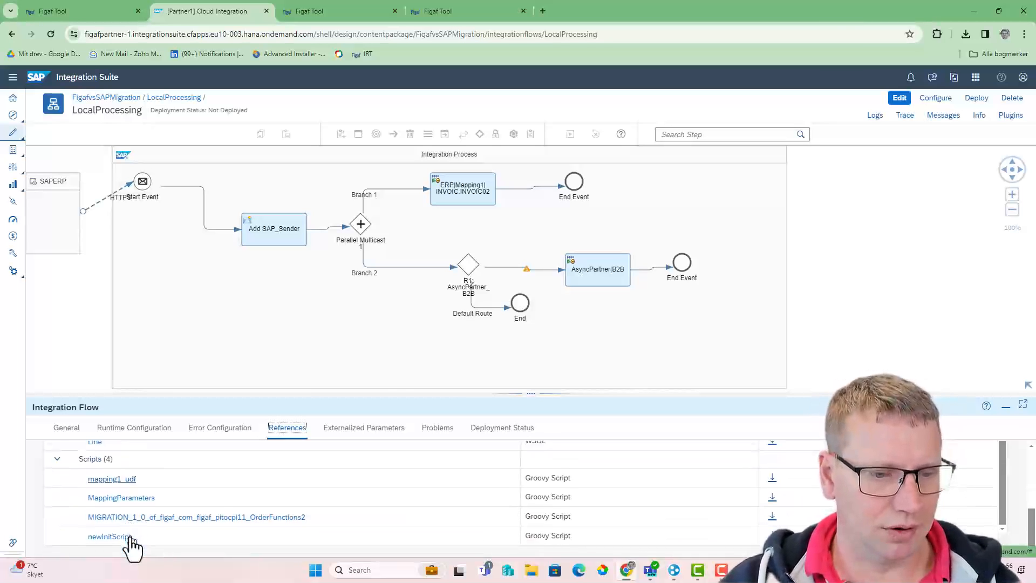